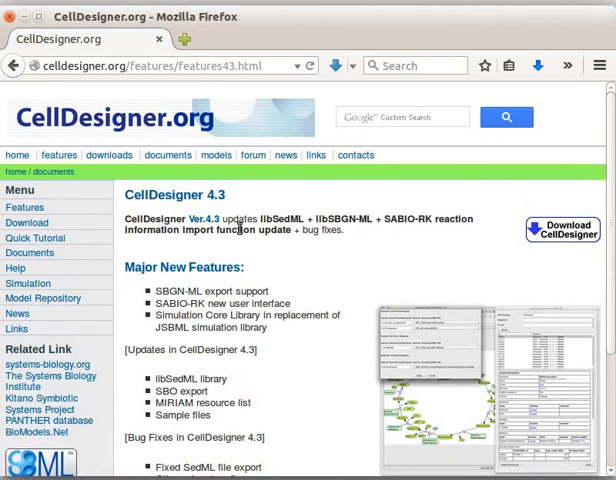
pyautogui.moveTo(562, 230)
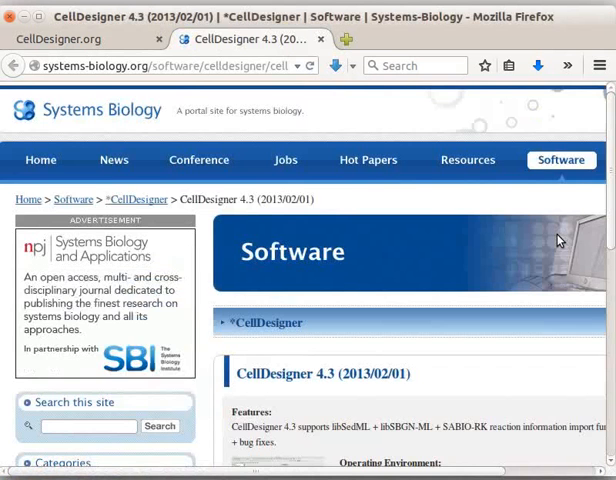
# Step: Scroll down the CellDesigner 4.3 software page to its Download section
pyautogui.scroll(-3)
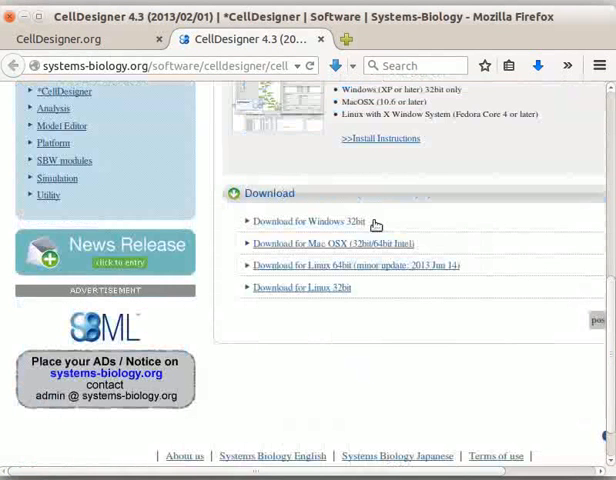
pyautogui.moveTo(252, 272)
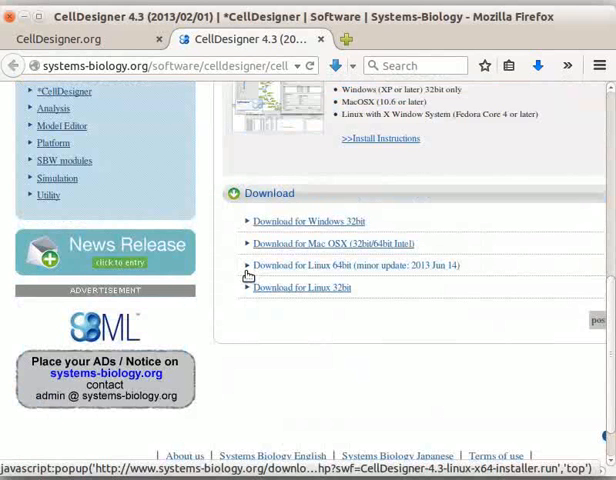
pyautogui.moveTo(240, 304)
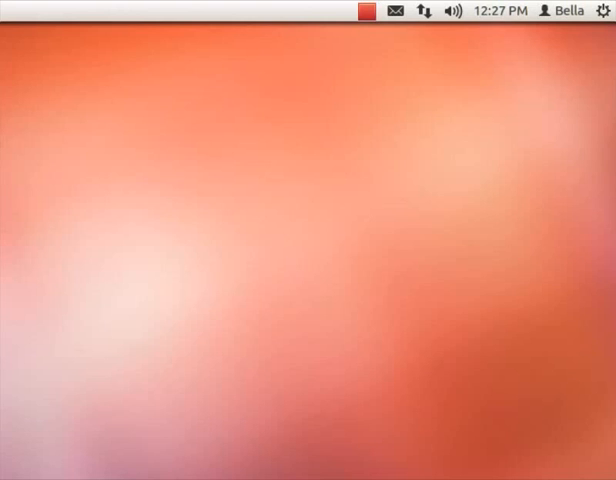
pyautogui.moveTo(300, 348)
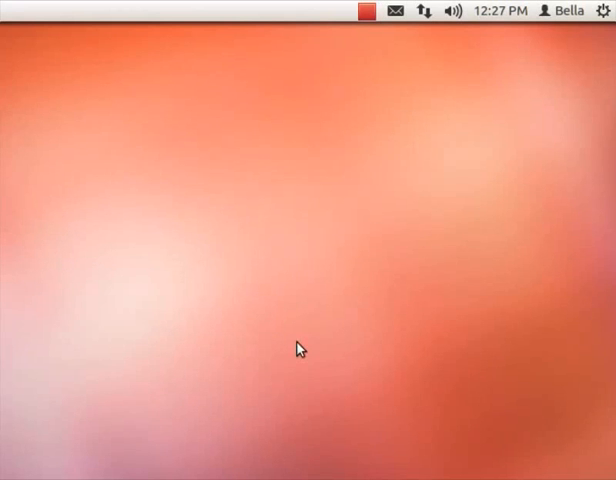
pyautogui.moveTo(308, 338)
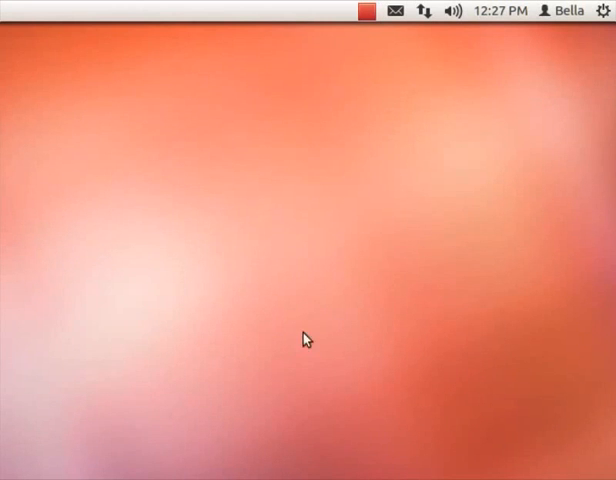
# Step: Show the Details overview in System Settings: Ubuntu 14.04 LTS, 64-bit OS
pyautogui.click(604, 12)
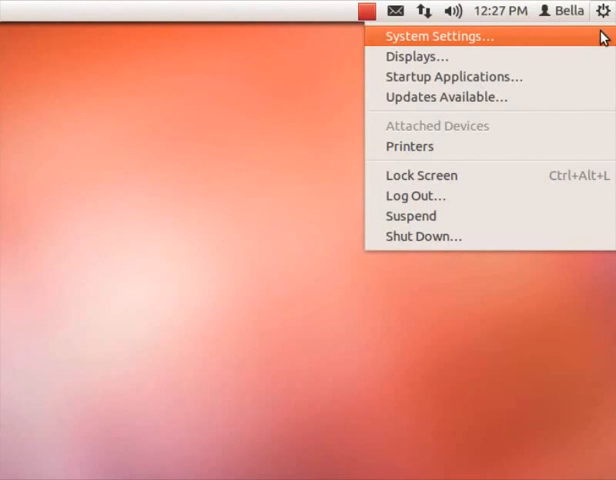
pyautogui.click(440, 36)
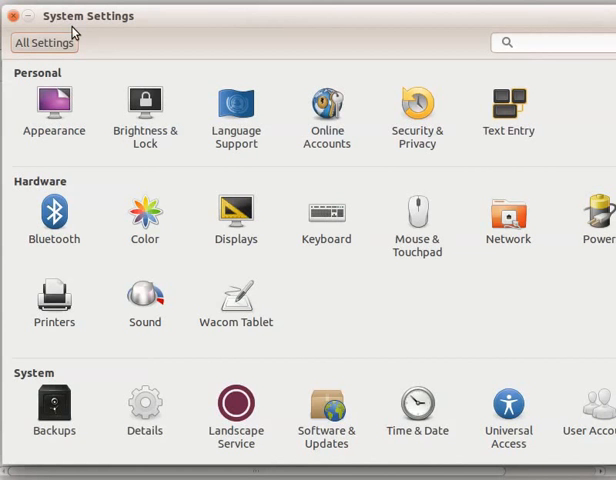
pyautogui.moveTo(28, 382)
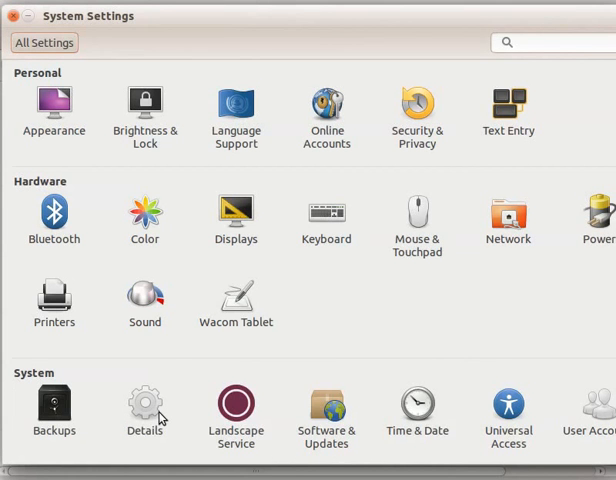
pyautogui.click(144, 408)
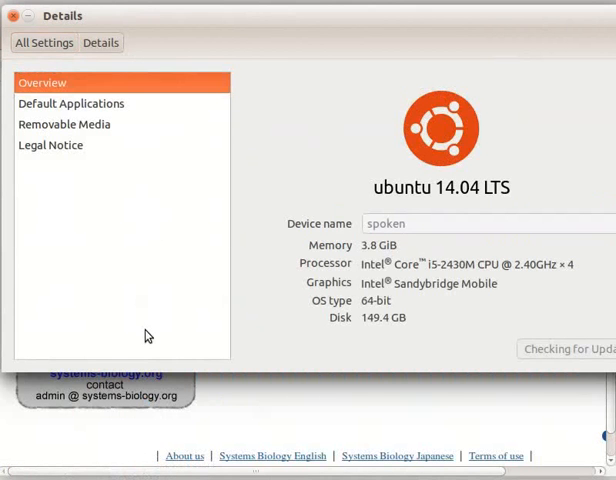
pyautogui.moveTo(110, 58)
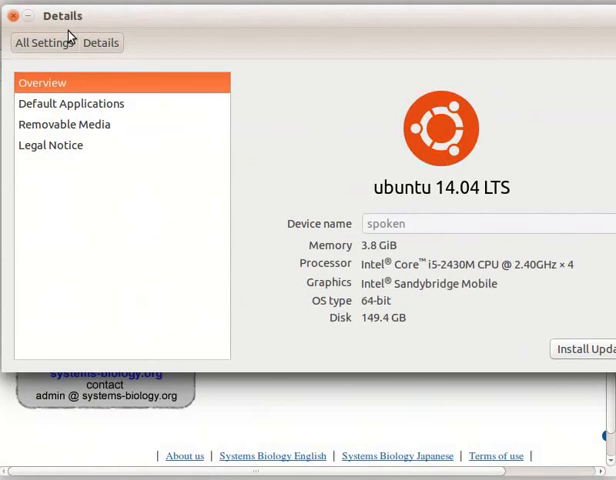
pyautogui.moveTo(260, 310)
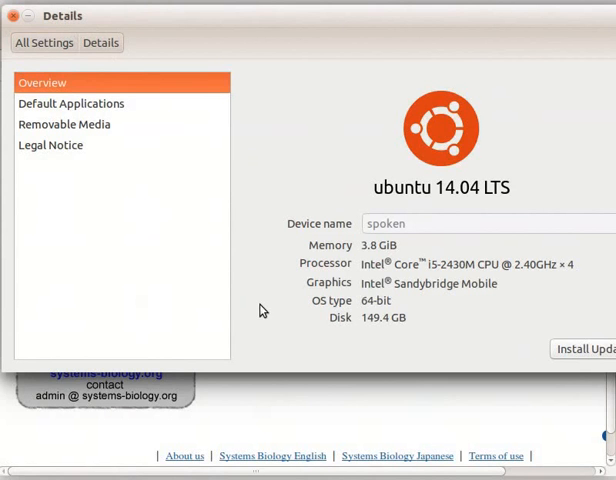
pyautogui.moveTo(304, 312)
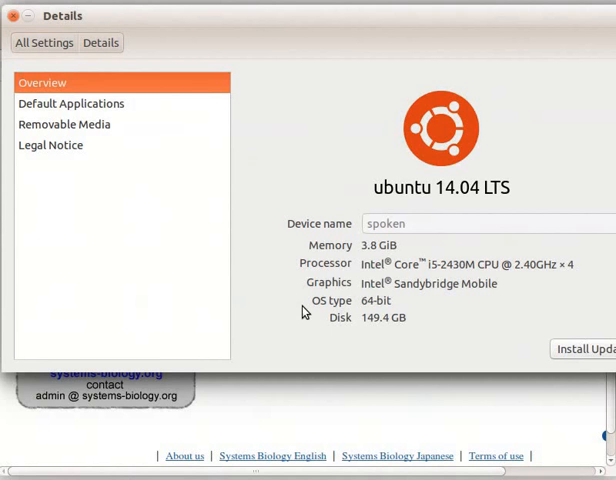
pyautogui.moveTo(72, 82)
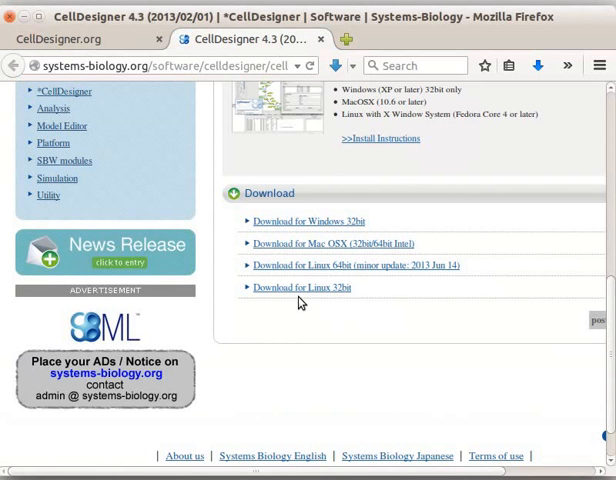
pyautogui.moveTo(310, 264)
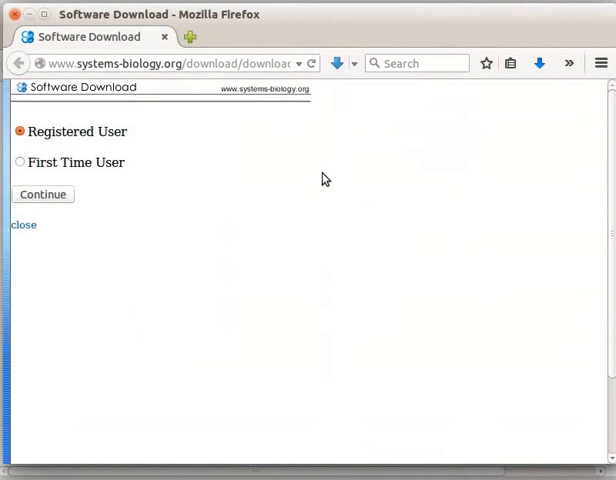
pyautogui.moveTo(312, 180)
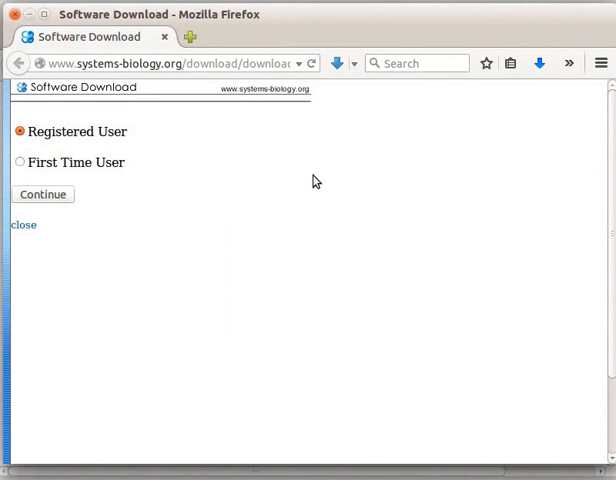
pyautogui.moveTo(48, 168)
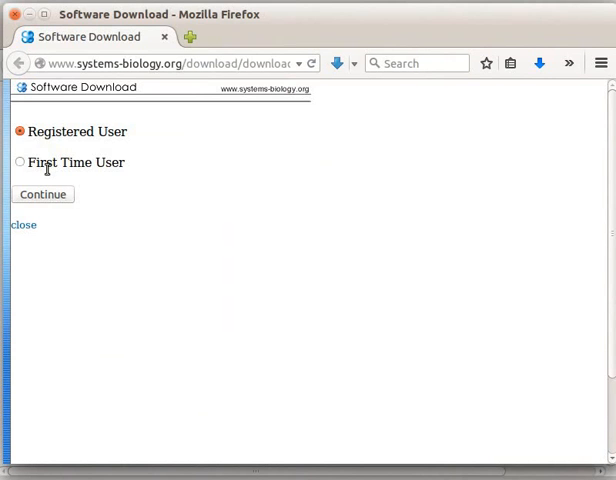
# Step: Register as a First Time User and submit the form to download the Linux 64bit installer
pyautogui.click(20, 162)
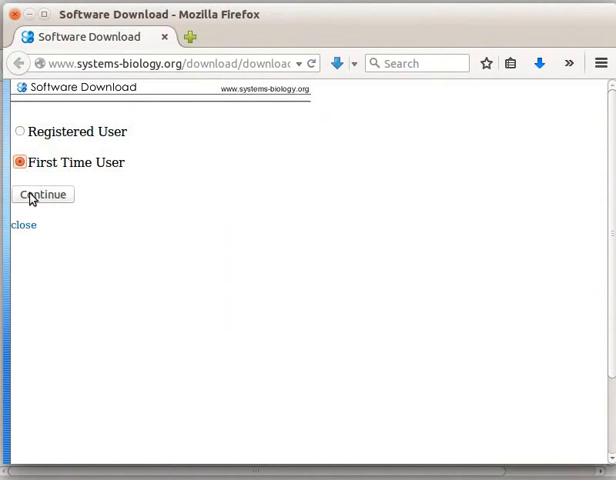
pyautogui.click(42, 194)
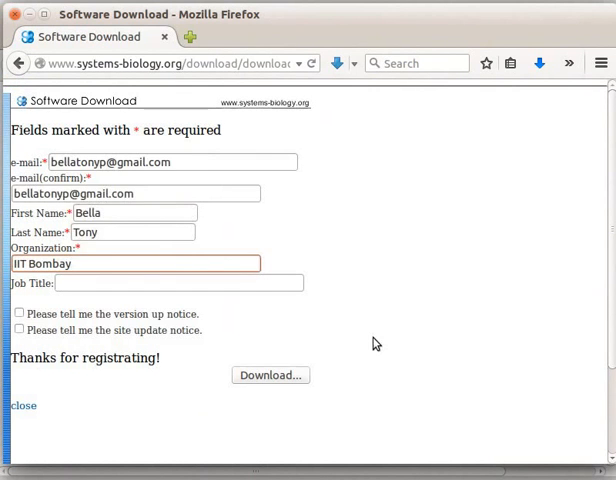
pyautogui.click(270, 376)
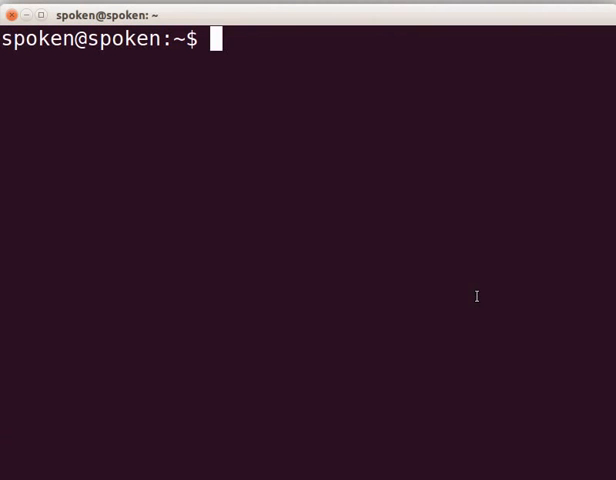
# Step: Change into the Downloads folder and list it, showing CellDesigner-4.3-linux-x64-installer.run
pyautogui.write('cd D')
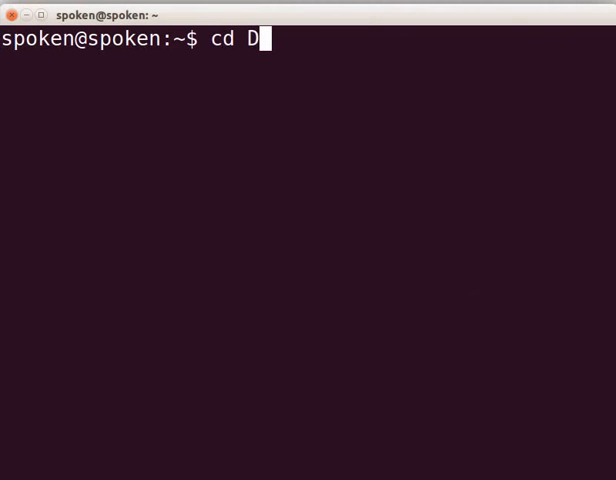
pyautogui.press('Tab')
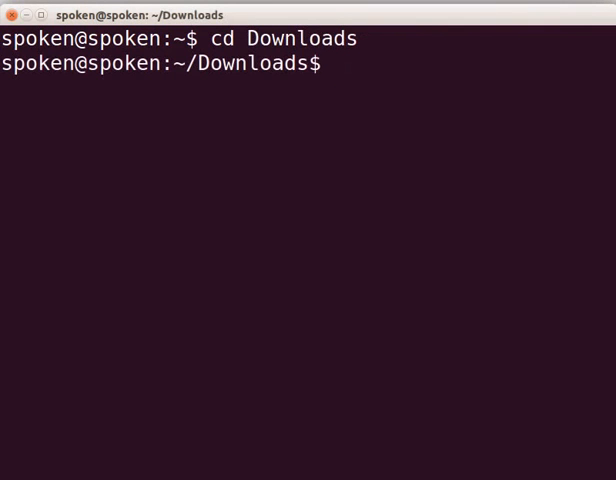
pyautogui.write('ls')
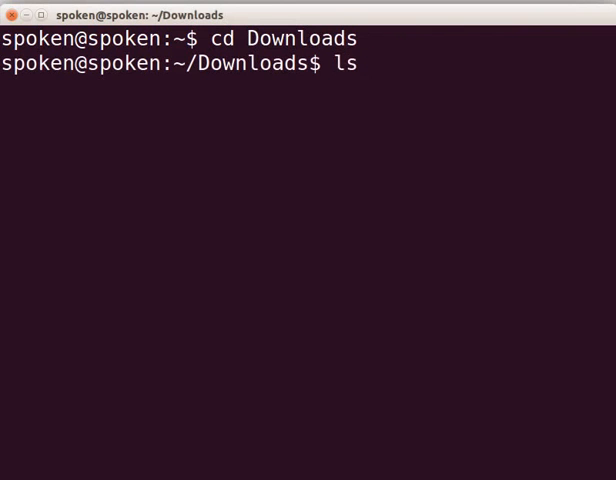
pyautogui.press('Return')
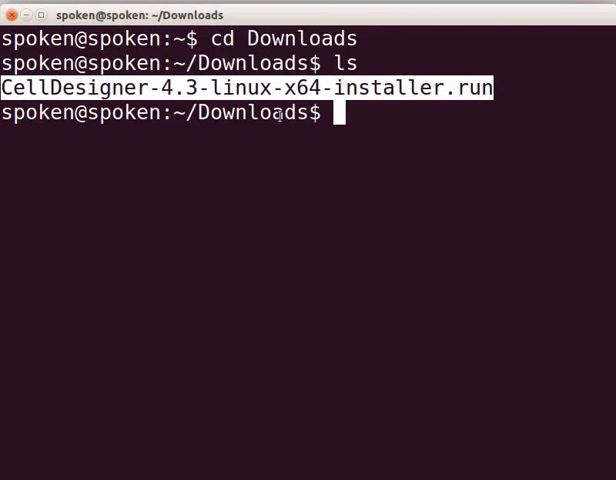
# Step: Run sudo chmod 777 -R on CellDesigner-4.3-linux-x64-installer.run to grant full permissions
pyautogui.write('su')
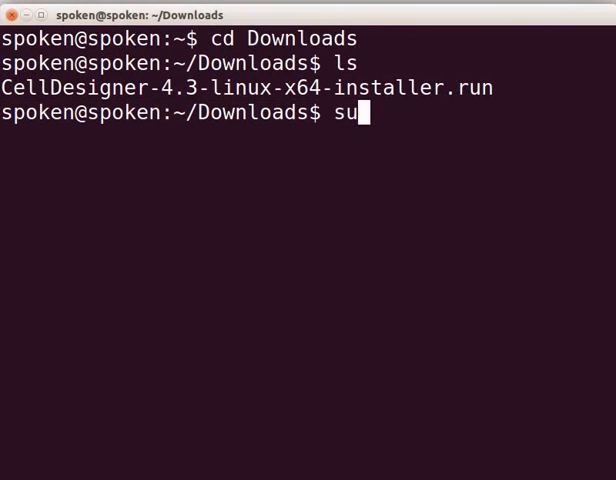
pyautogui.write('do')
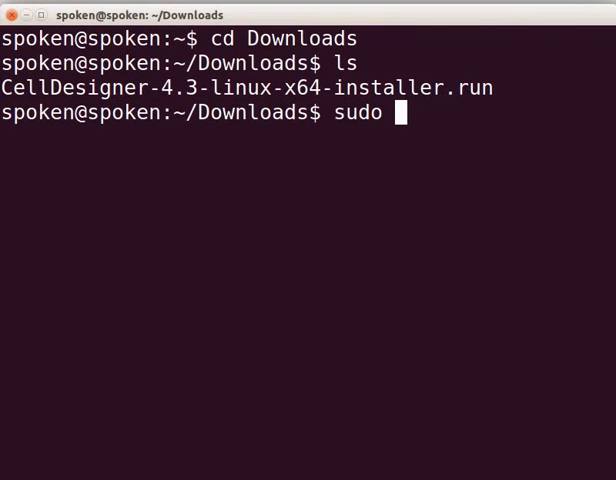
pyautogui.write('chmod')
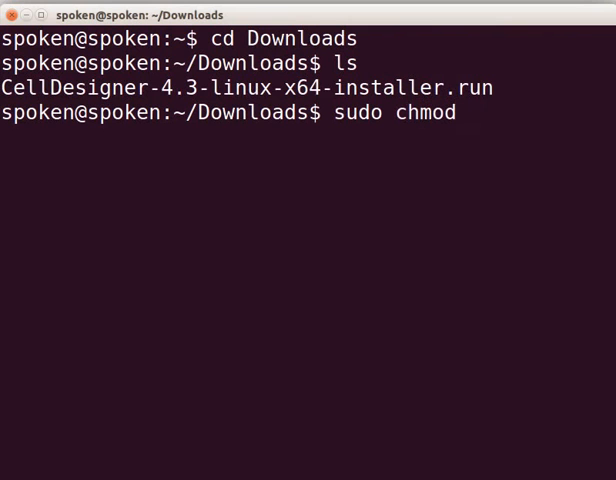
pyautogui.write('777')
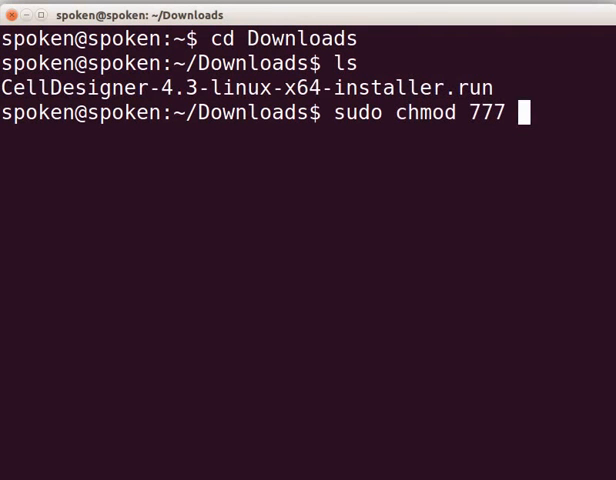
pyautogui.write('-R')
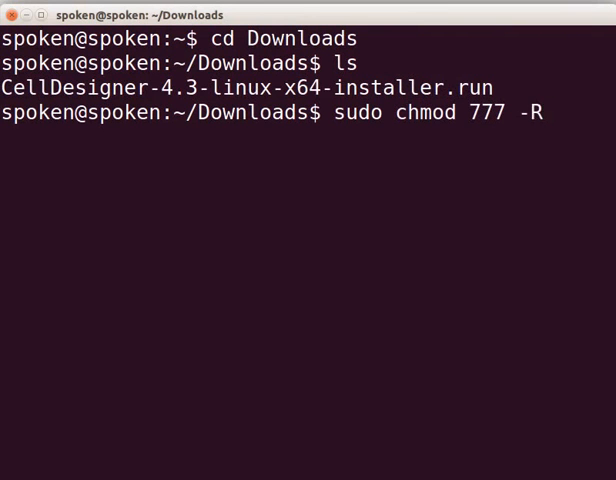
pyautogui.write('CellDesigner')
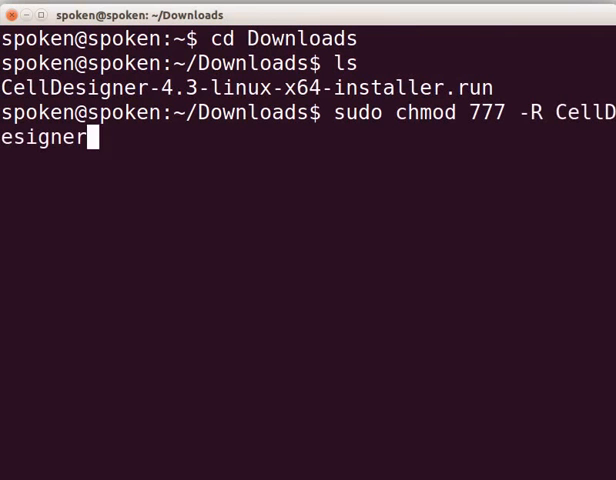
pyautogui.write('-')
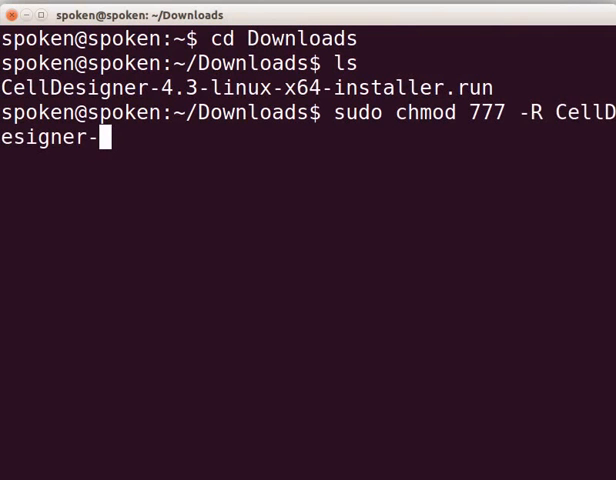
pyautogui.write('4.3')
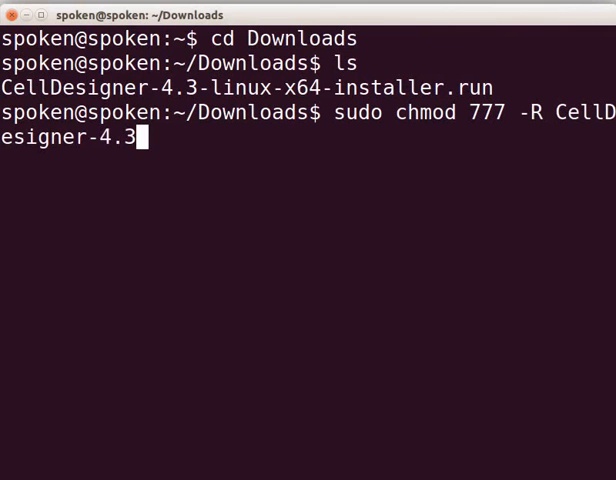
pyautogui.write('-linux-x')
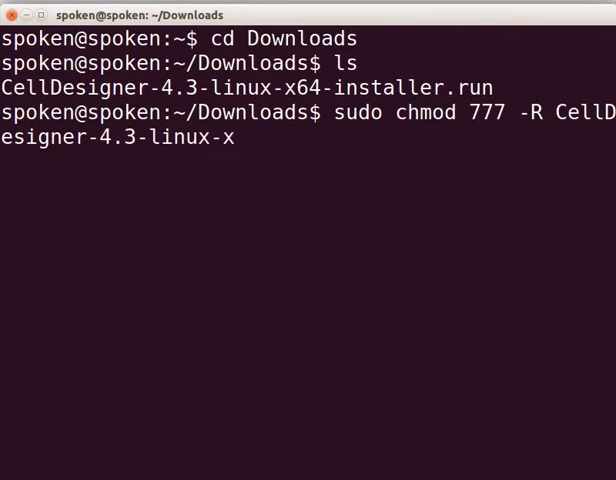
pyautogui.write('64-inst')
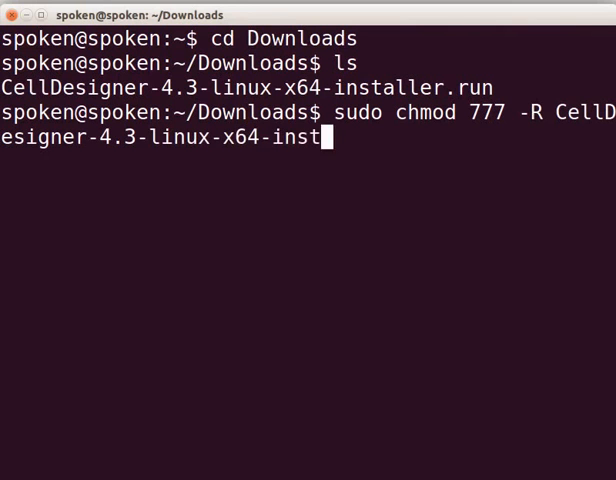
pyautogui.write('aller.ru')
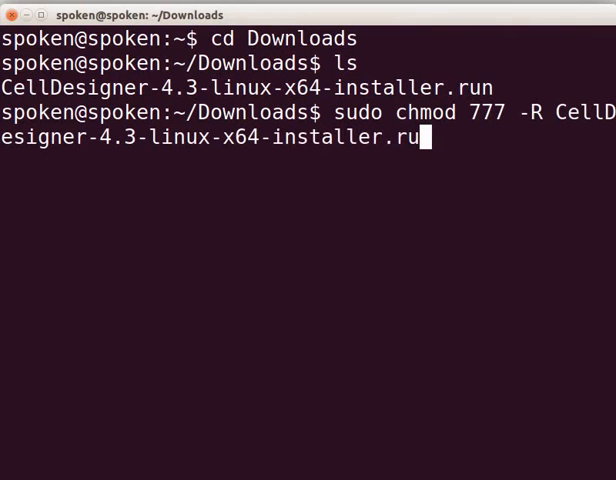
pyautogui.write('n')
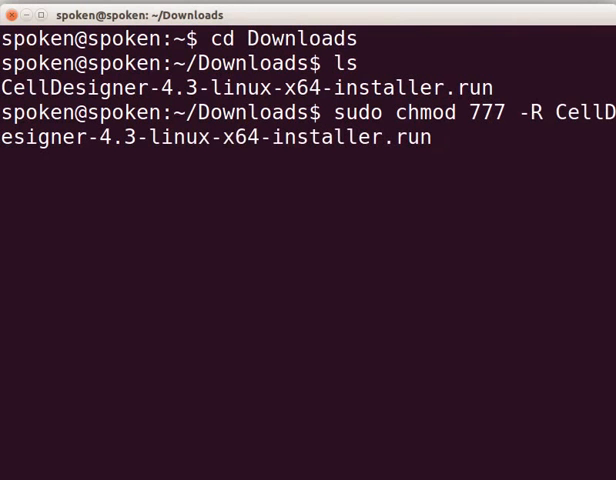
pyautogui.press('Return')
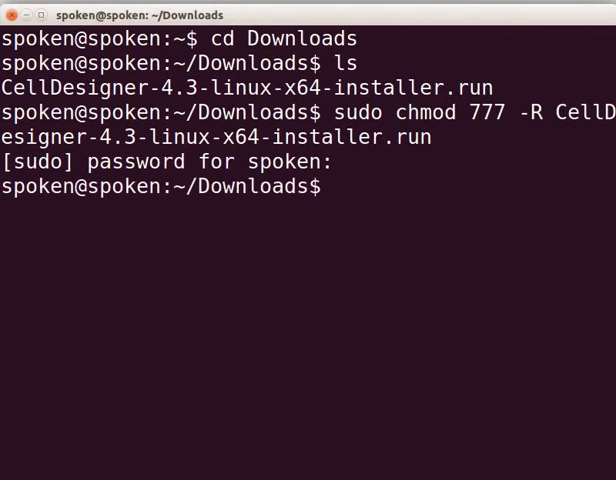
# Step: Launch ./CellDesigner-4.3-linux-x64-installer.run, bringing up the Setup Wizard welcome screen
pyautogui.write('./')
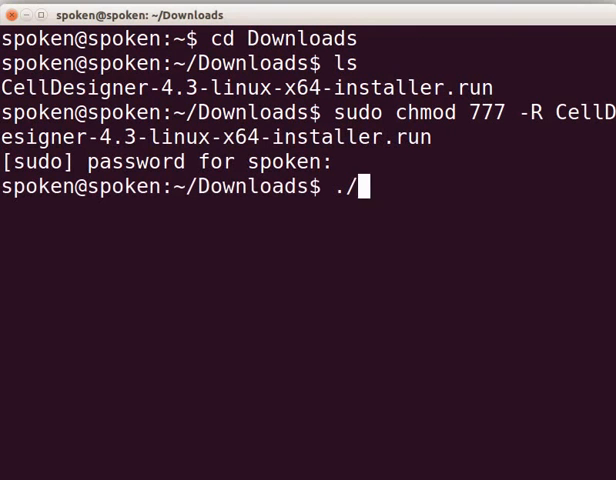
pyautogui.write('CellDesigner')
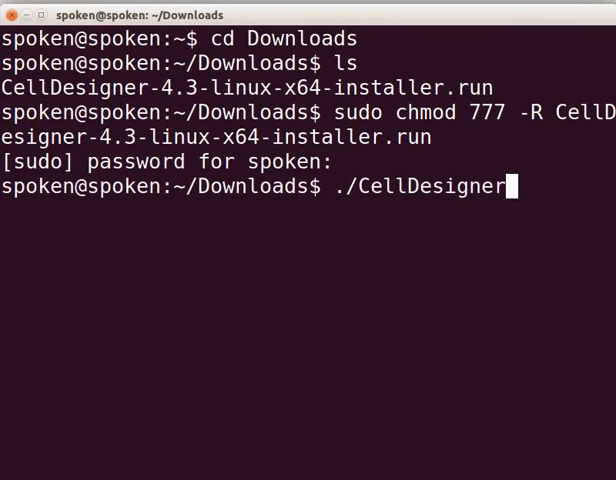
pyautogui.write('-4.')
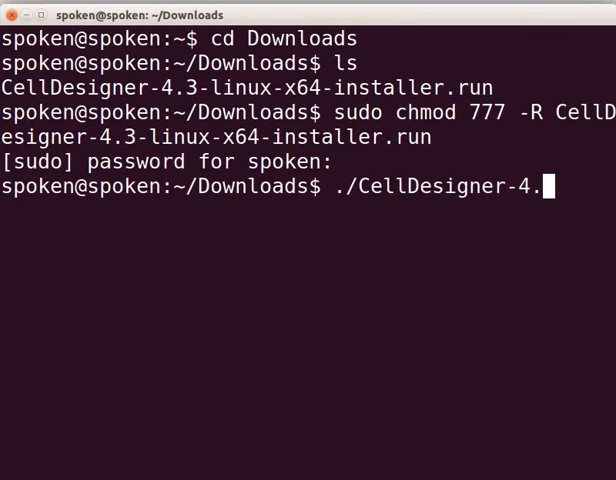
pyautogui.write('3-l')
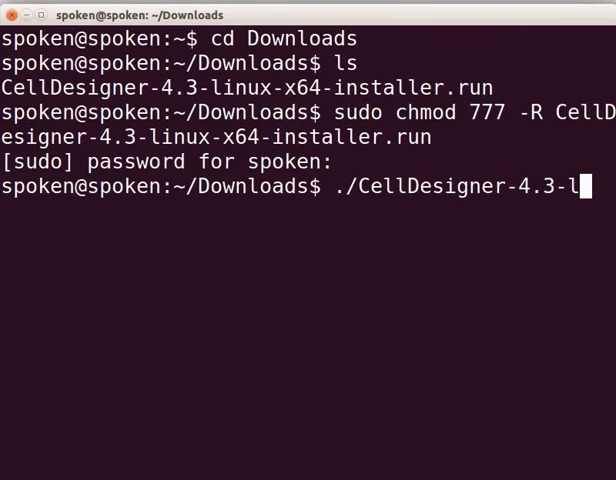
pyautogui.write('nux-x6')
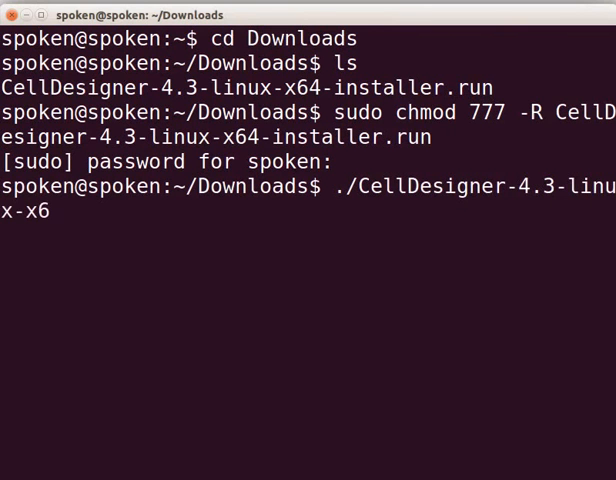
pyautogui.write('4-installe')
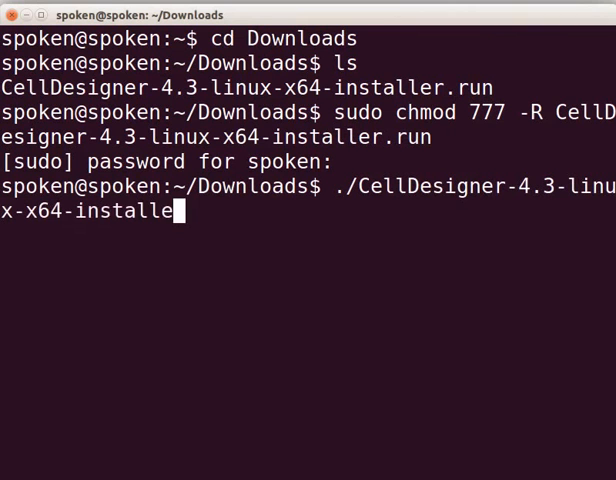
pyautogui.write('r.r')
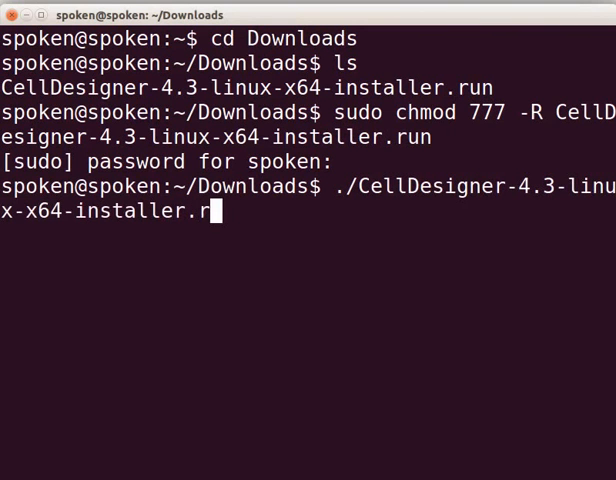
pyautogui.write('un')
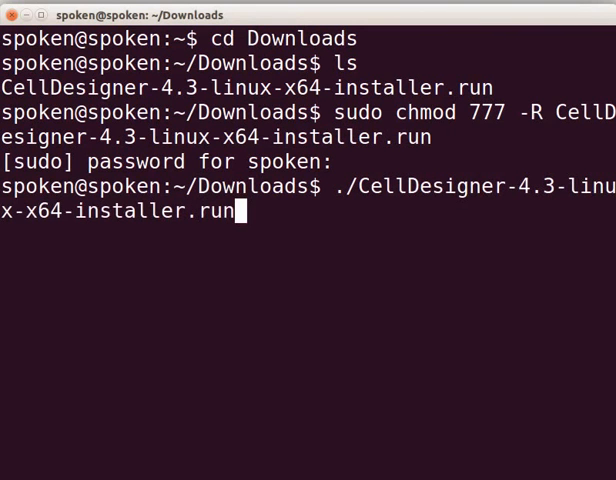
pyautogui.press('Return')
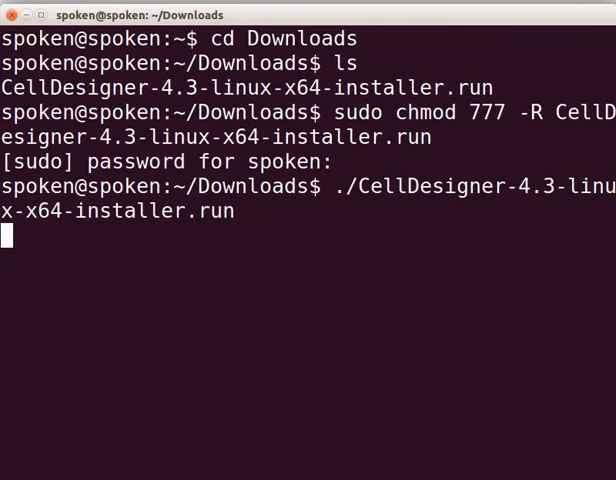
pyautogui.press('Return')
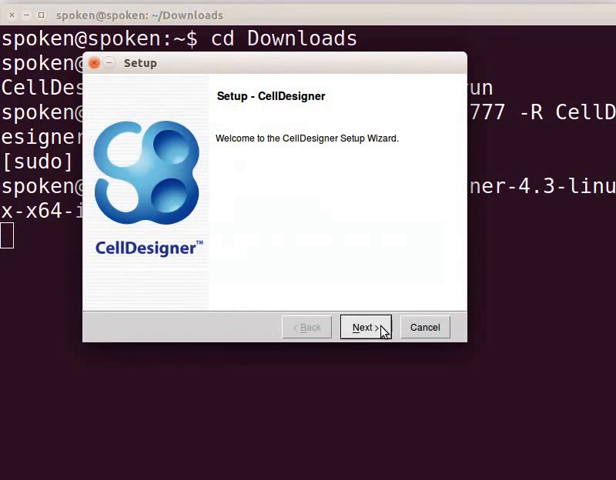
# Step: Accept the license agreement and keep the default /home/spoken/CellDesigner4.3 installation directory
pyautogui.click(364, 328)
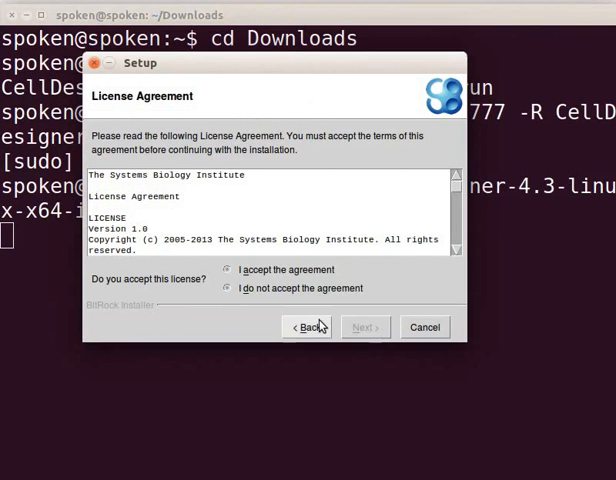
pyautogui.click(230, 268)
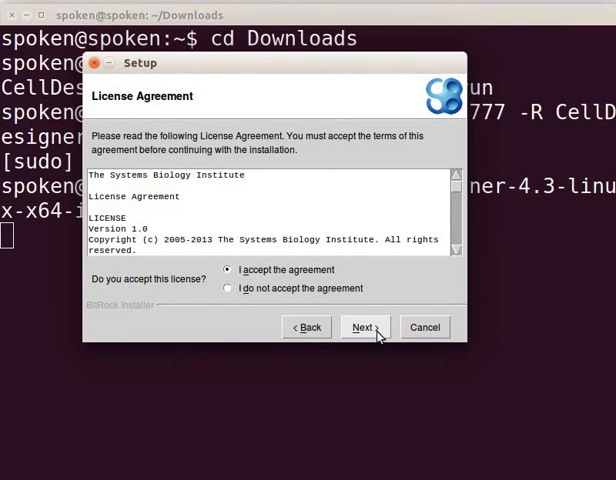
pyautogui.click(364, 328)
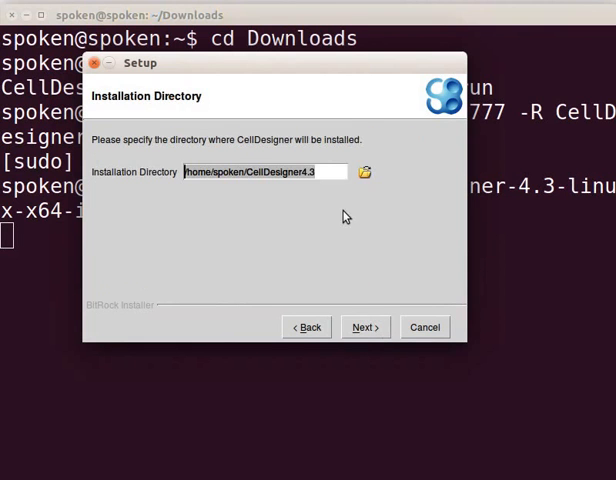
pyautogui.moveTo(348, 208)
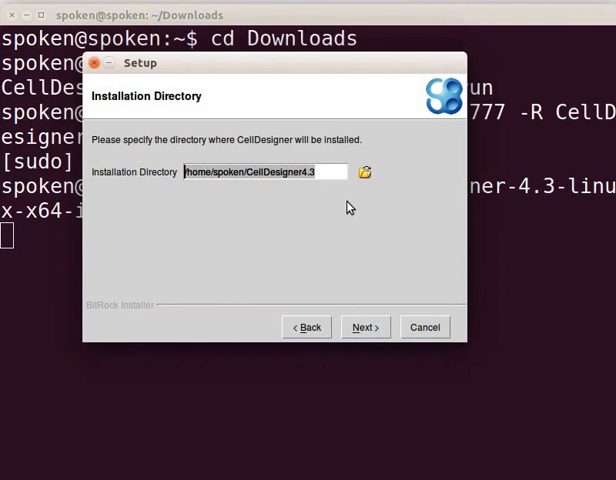
pyautogui.moveTo(334, 196)
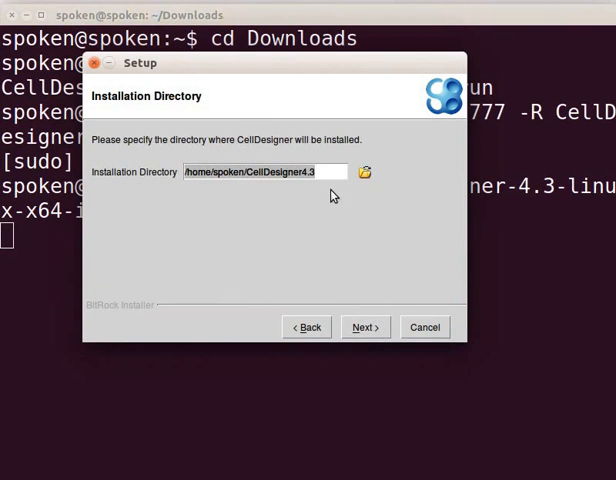
pyautogui.click(324, 172)
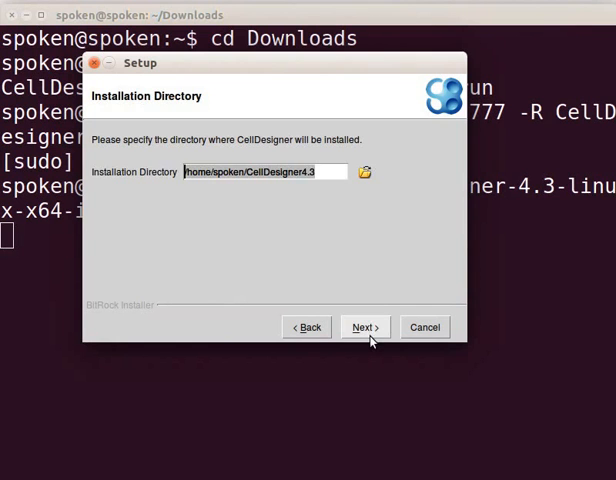
pyautogui.click(364, 328)
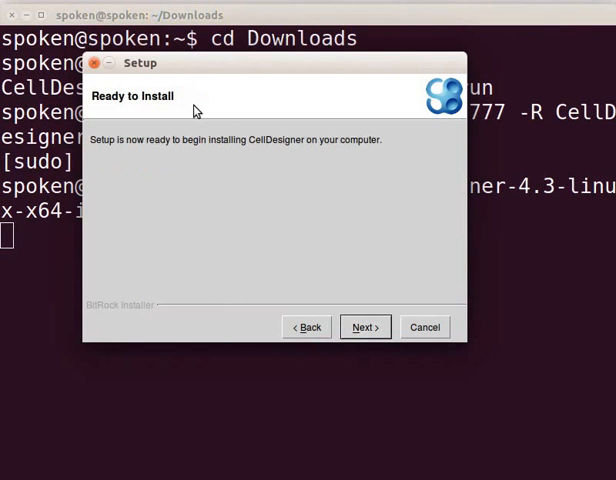
pyautogui.moveTo(332, 326)
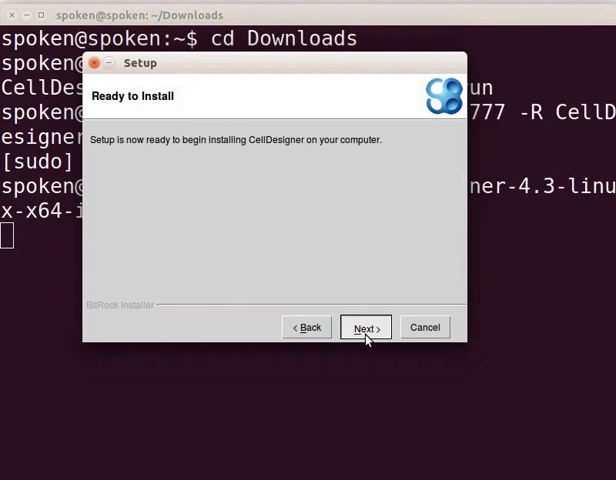
# Step: Install CellDesigner and finish the wizard with View Readme File unchecked
pyautogui.click(364, 328)
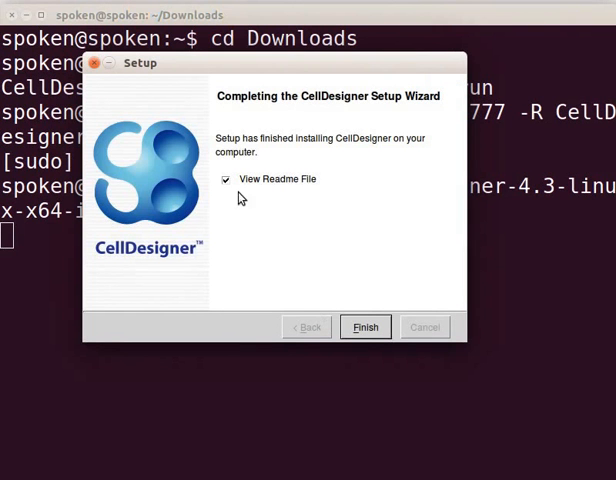
pyautogui.click(226, 180)
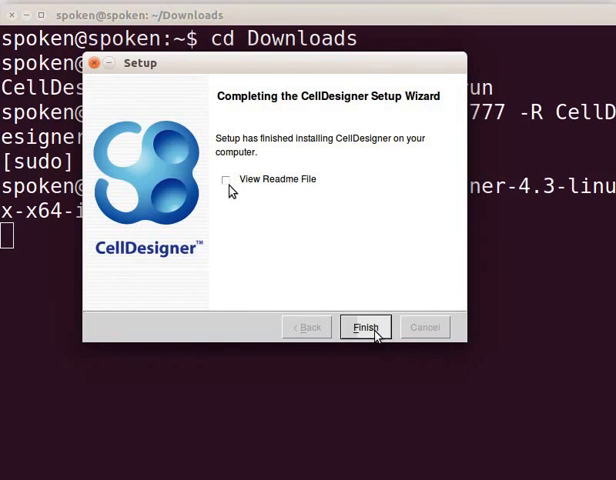
pyautogui.click(364, 328)
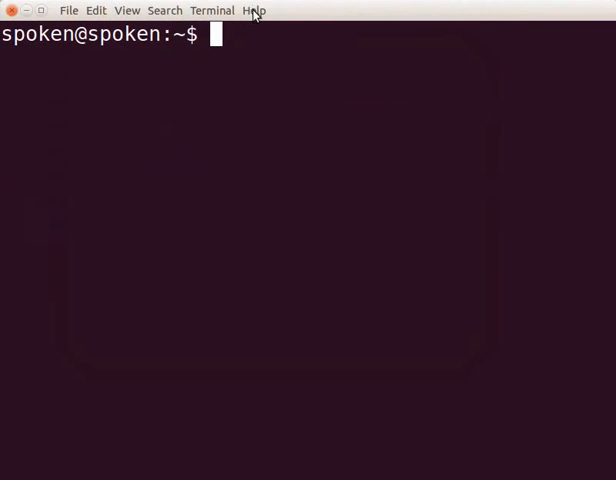
# Step: List the home folder and run ./runCellDesigner4.3 to start CellDesigner
pyautogui.write('ls')
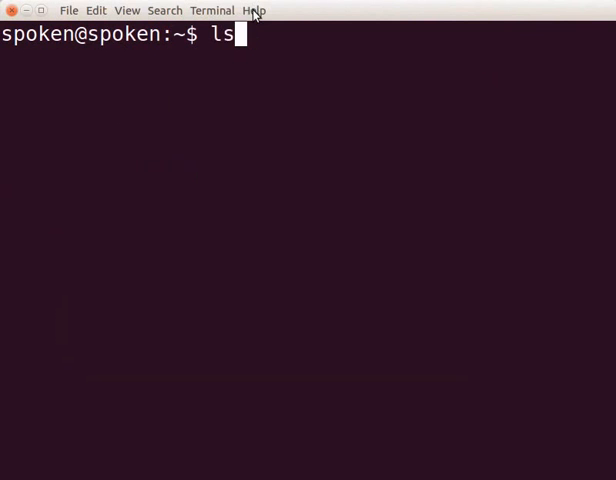
pyautogui.press('Return')
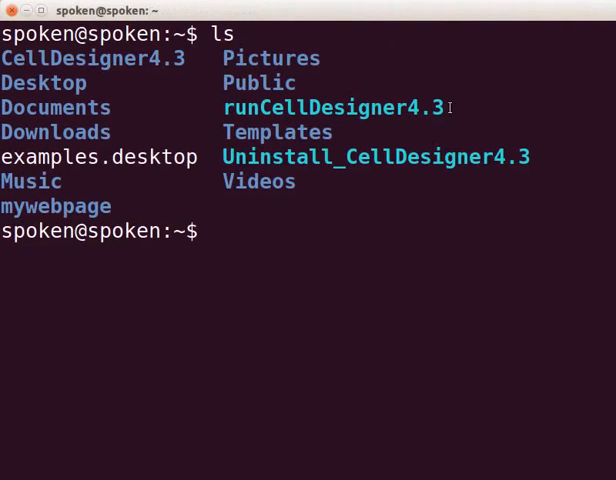
pyautogui.doubleClick(332, 108)
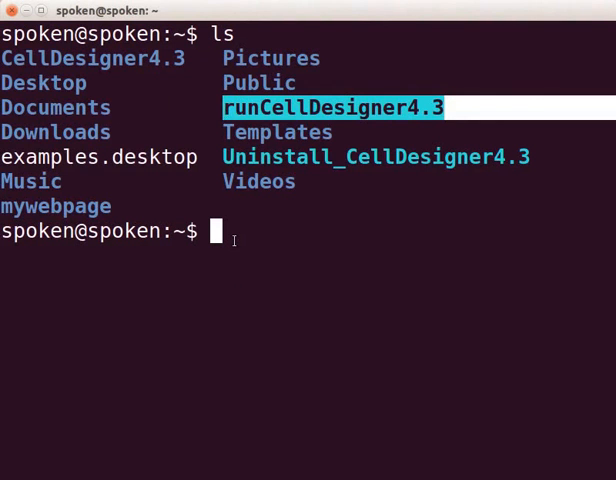
pyautogui.write('.')
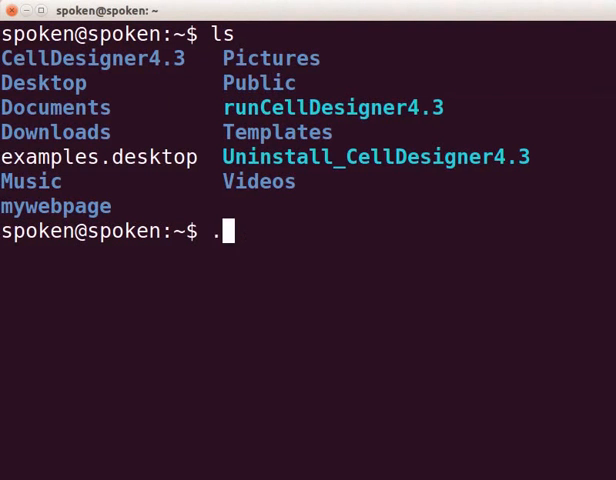
pyautogui.write('/runCellDesigner')
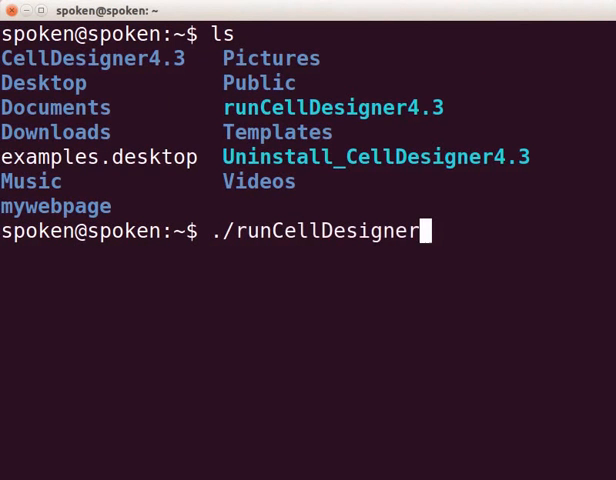
pyautogui.write('4.')
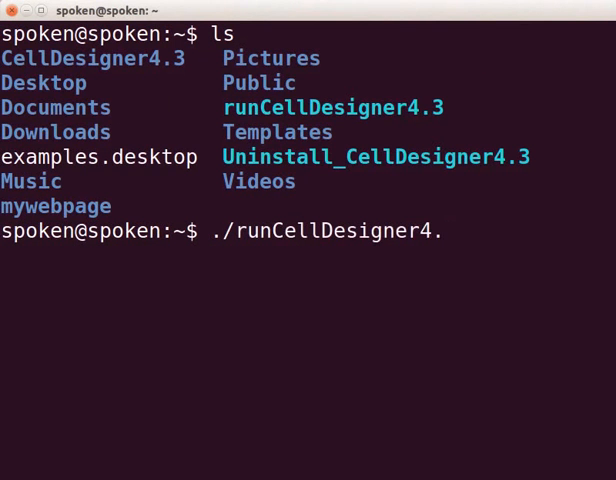
pyautogui.write('3')
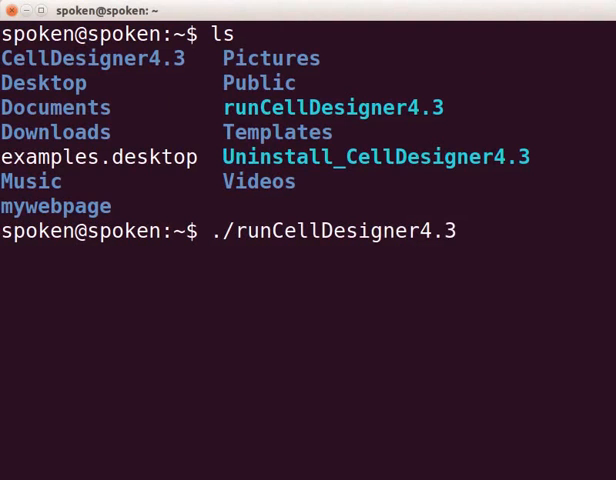
pyautogui.press('Return')
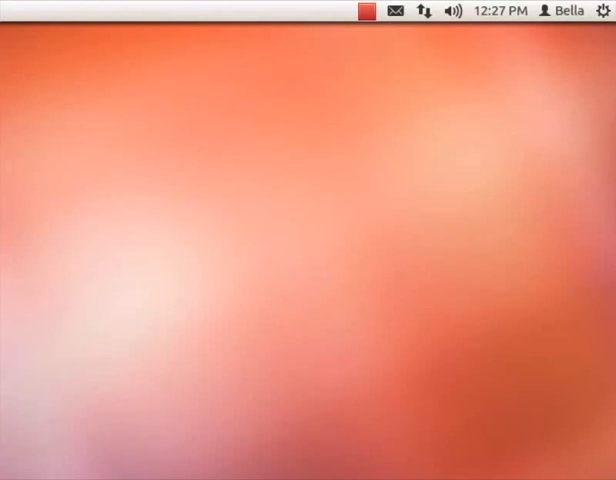
pyautogui.moveTo(296, 348)
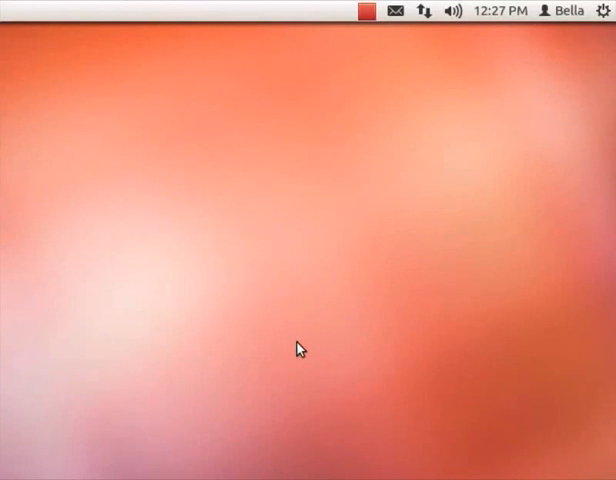
pyautogui.moveTo(316, 332)
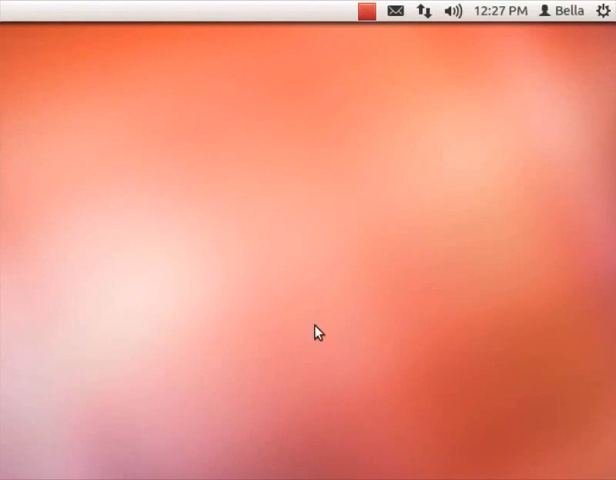
# Step: Open System Settings from the panel's gear menu
pyautogui.click(604, 10)
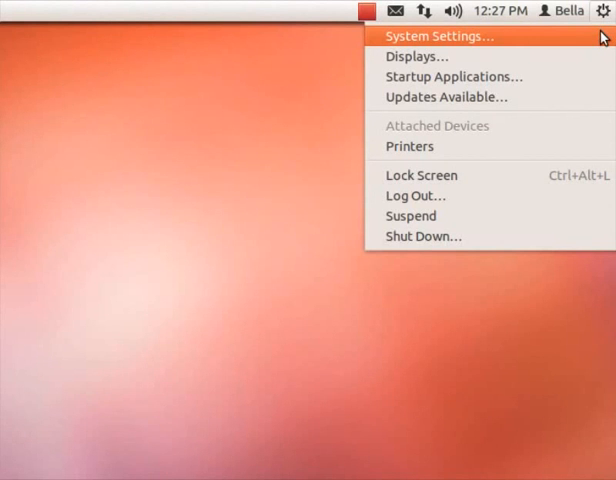
pyautogui.click(440, 36)
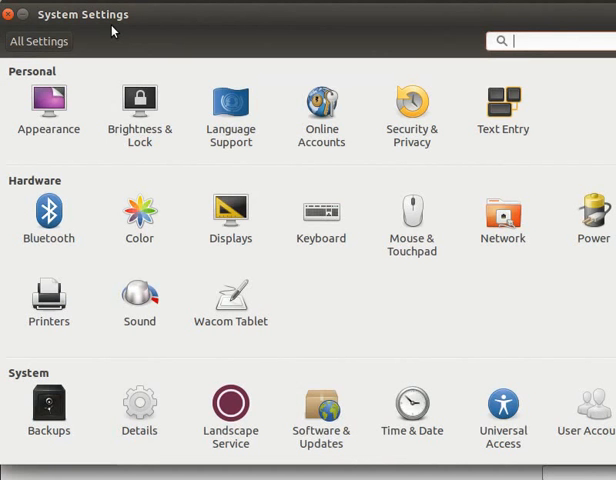
pyautogui.moveTo(20, 88)
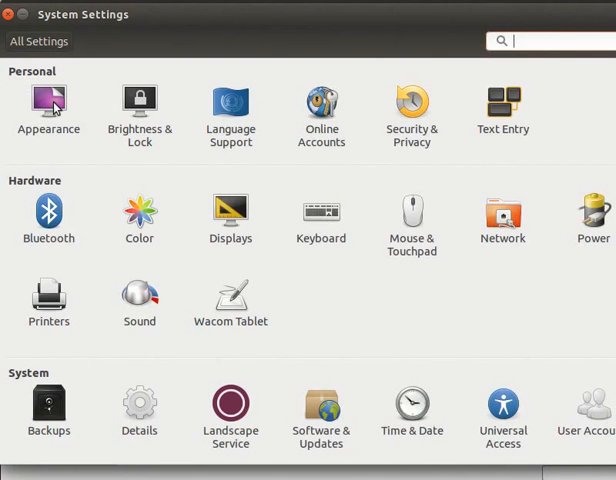
# Step: In Appearance settings, set the desktop theme to Radiance
pyautogui.click(48, 104)
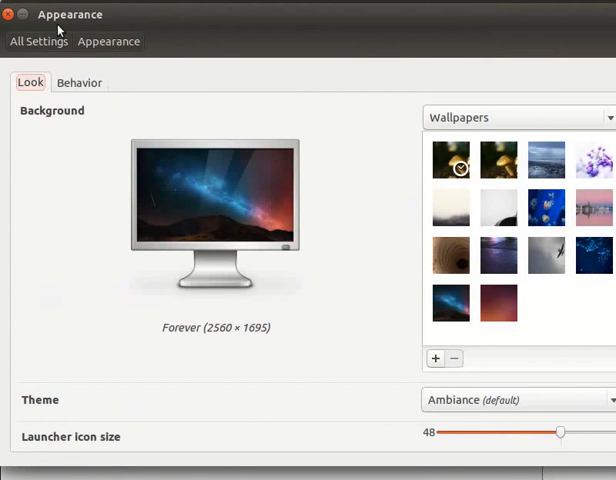
pyautogui.moveTo(12, 416)
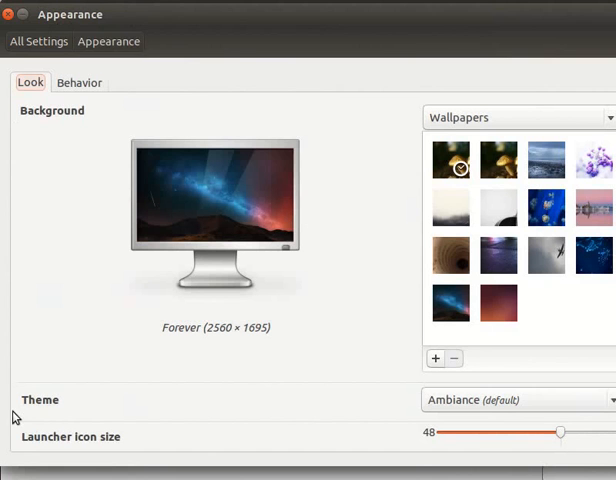
pyautogui.moveTo(28, 418)
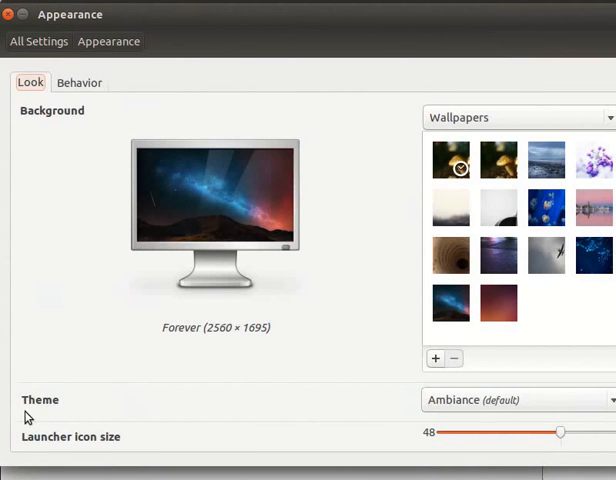
pyautogui.moveTo(592, 420)
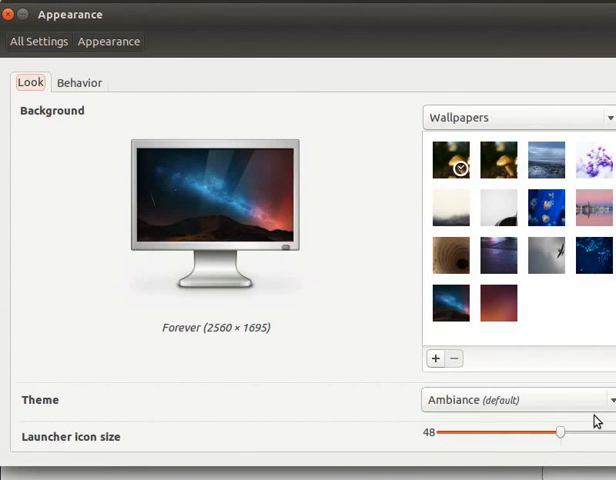
pyautogui.click(516, 400)
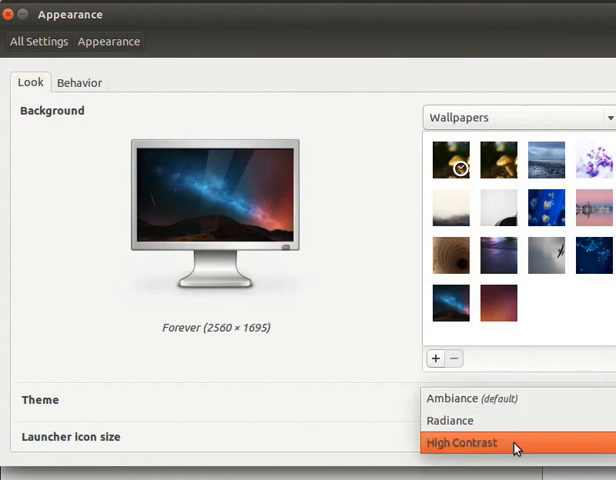
pyautogui.moveTo(460, 420)
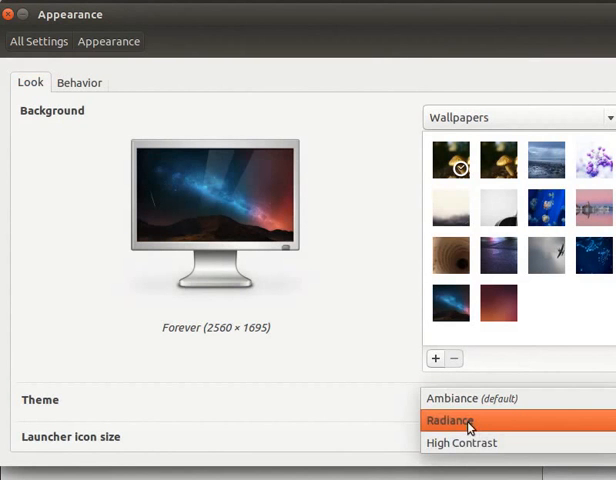
pyautogui.click(448, 420)
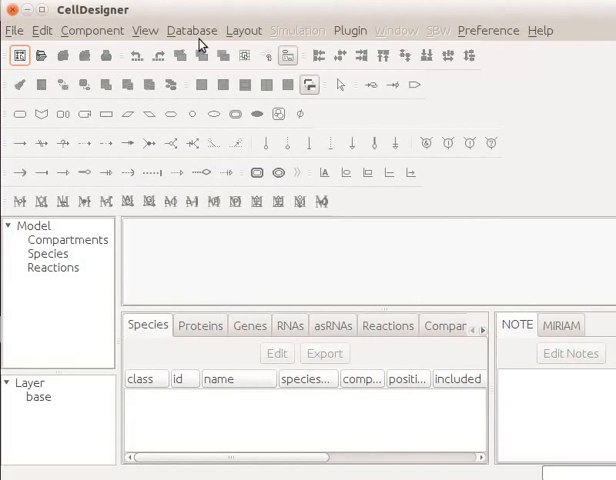
pyautogui.moveTo(244, 48)
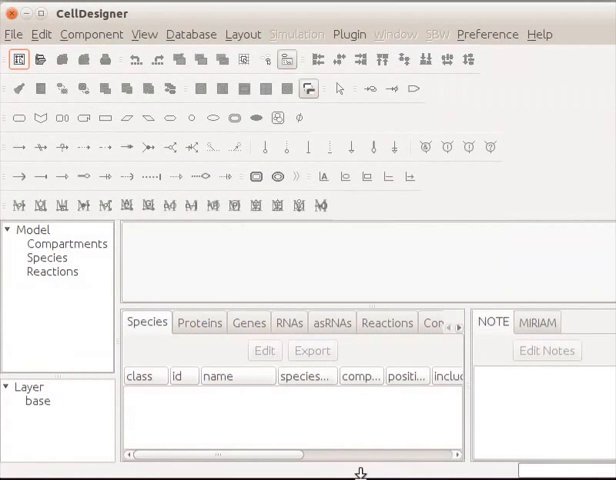
pyautogui.moveTo(28, 80)
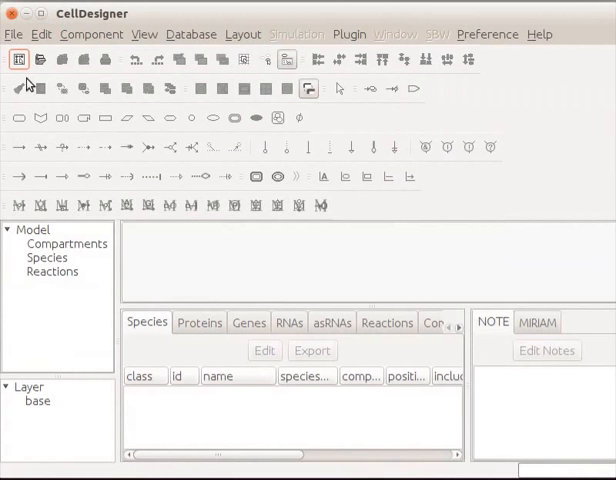
pyautogui.moveTo(14, 34)
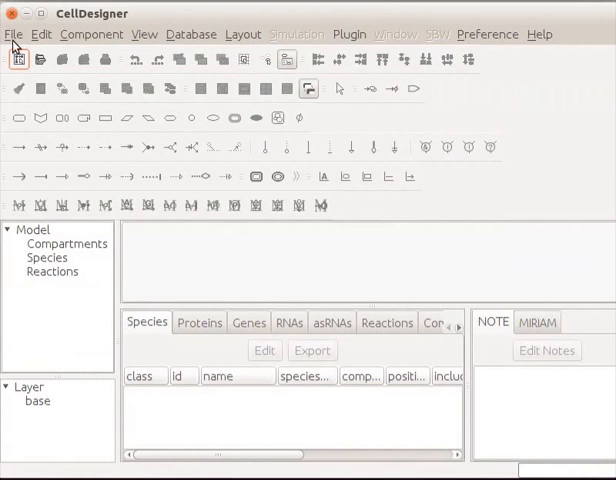
# Step: Open CellDesigner's File menu to start a new document
pyautogui.click(20, 64)
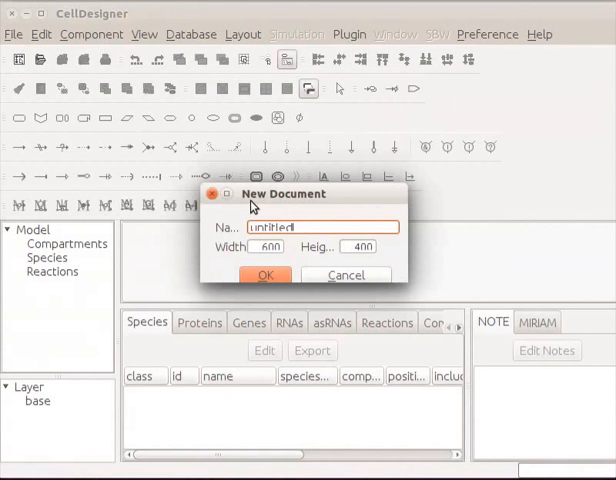
# Step: Name the new 900 by 800 document Create and edit and accept the underscored name Create_and_edit
pyautogui.doubleClick(280, 228)
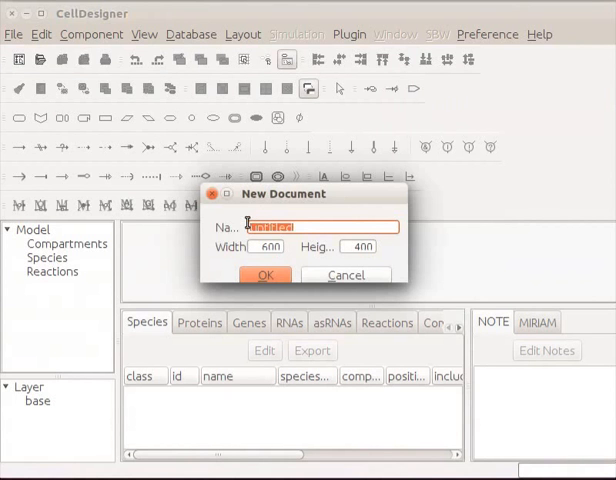
pyautogui.write('Create and edit')
pyautogui.click(356, 246)
pyautogui.write('800')
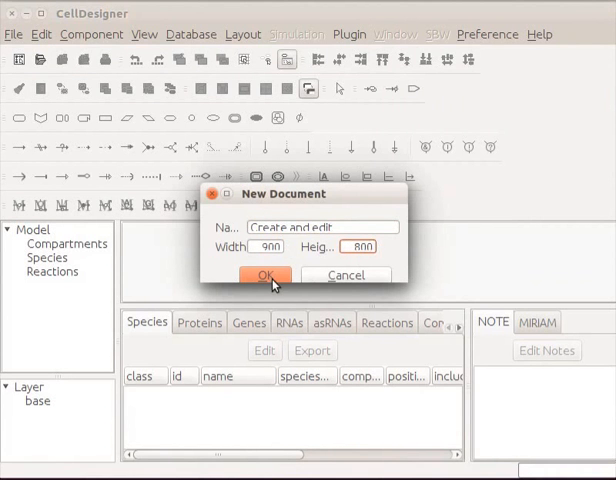
pyautogui.click(266, 276)
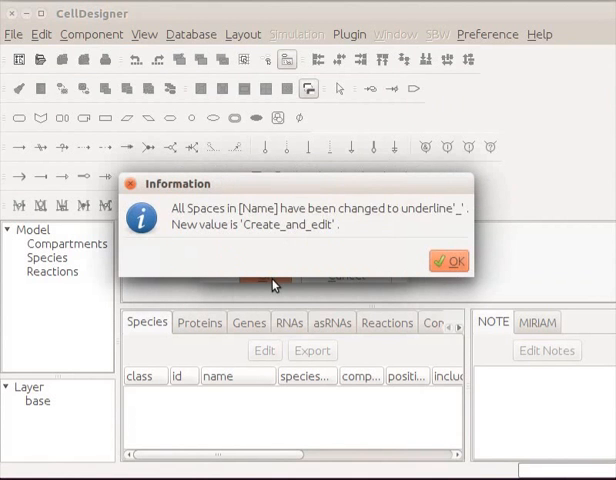
pyautogui.moveTo(220, 264)
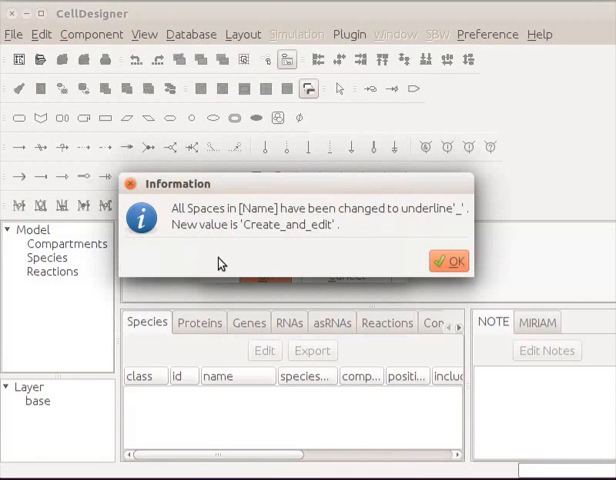
pyautogui.moveTo(268, 244)
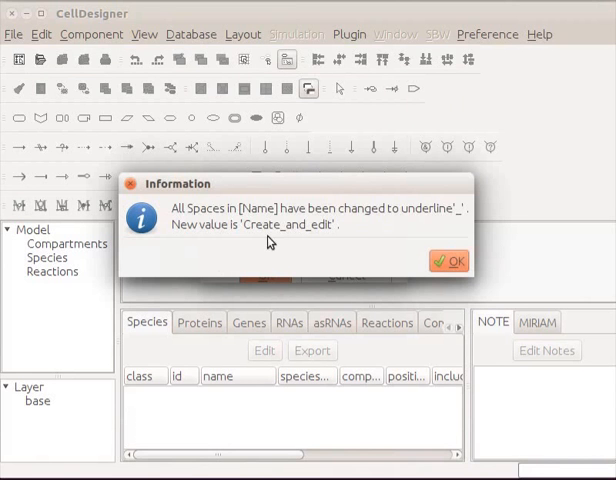
pyautogui.moveTo(324, 244)
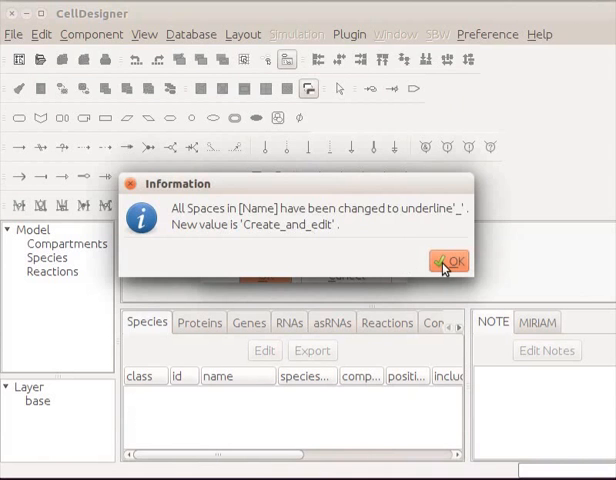
pyautogui.click(450, 260)
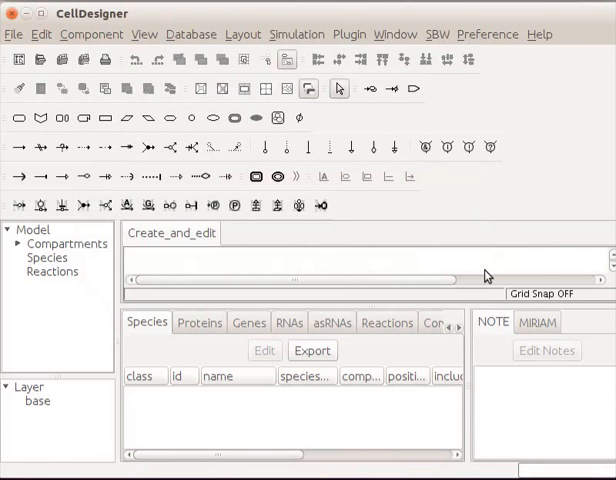
pyautogui.moveTo(340, 88)
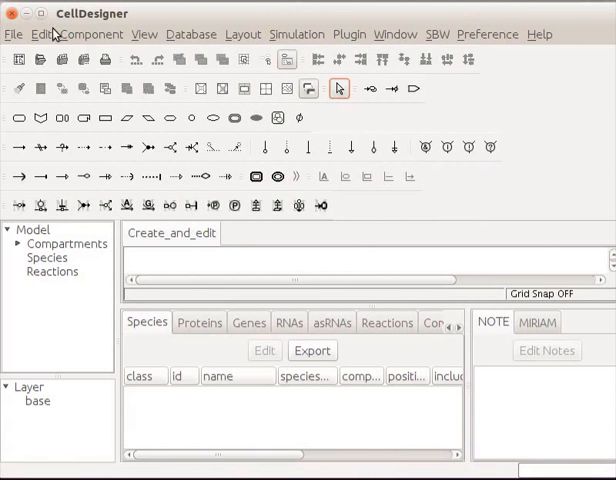
# Step: Turn on Grid Snap and Grid Visible from the Edit menu for the canvas
pyautogui.click(44, 34)
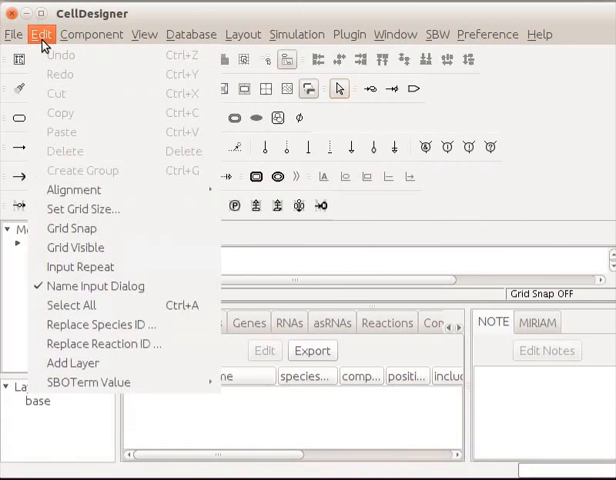
pyautogui.moveTo(72, 228)
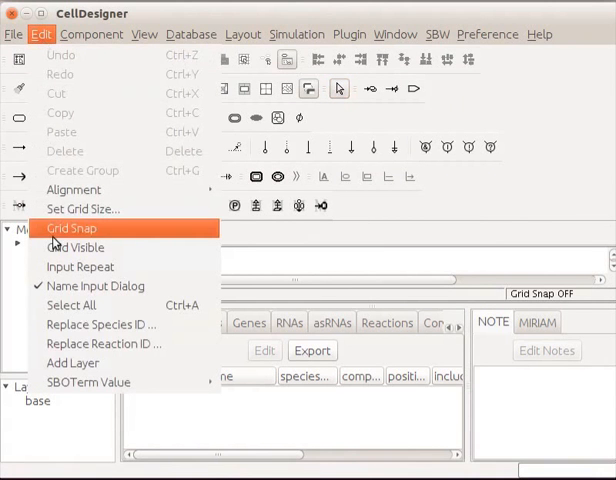
pyautogui.click(72, 228)
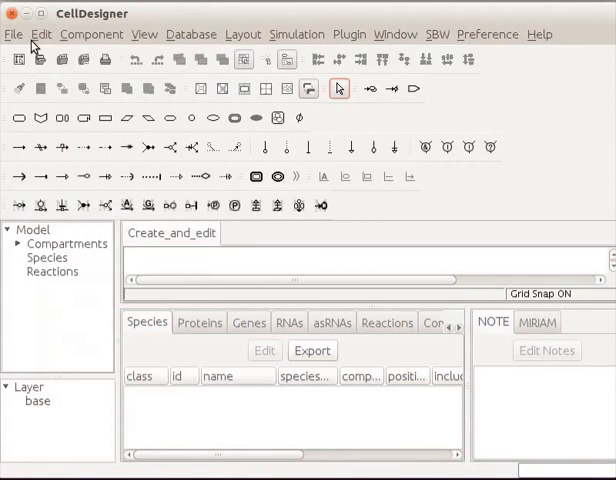
pyautogui.click(40, 34)
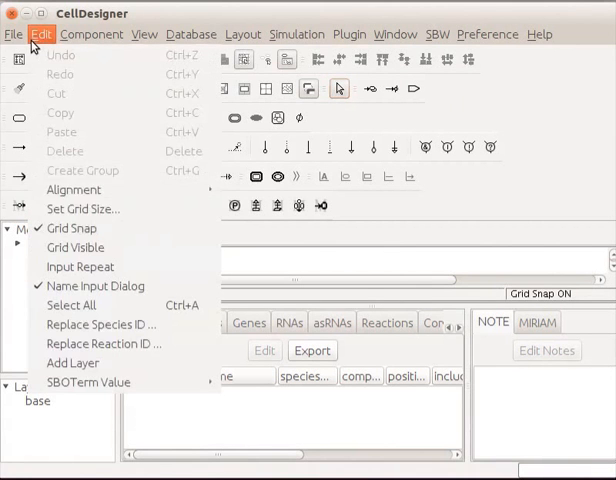
pyautogui.moveTo(76, 246)
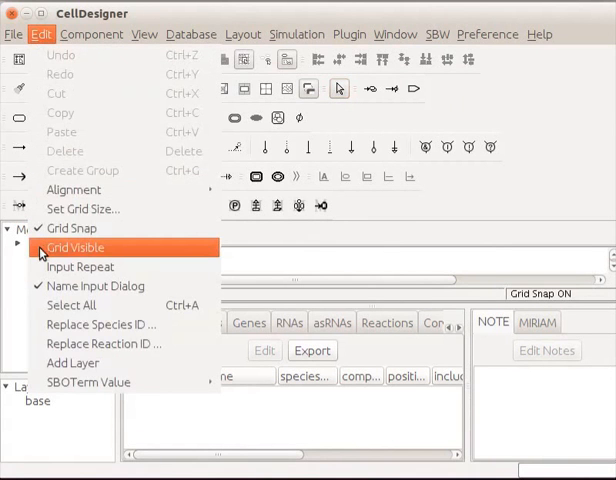
pyautogui.click(74, 246)
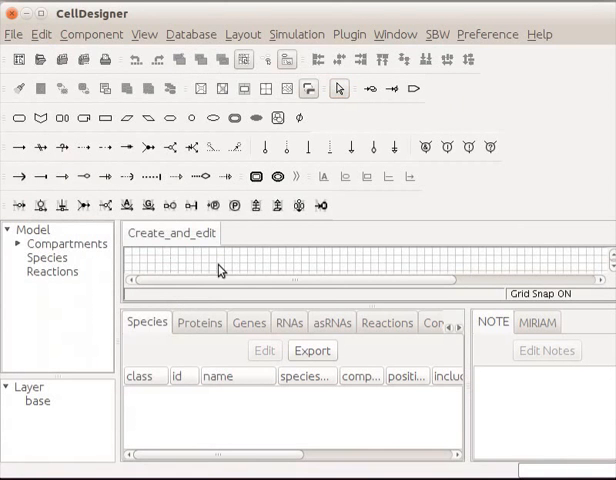
pyautogui.moveTo(366, 274)
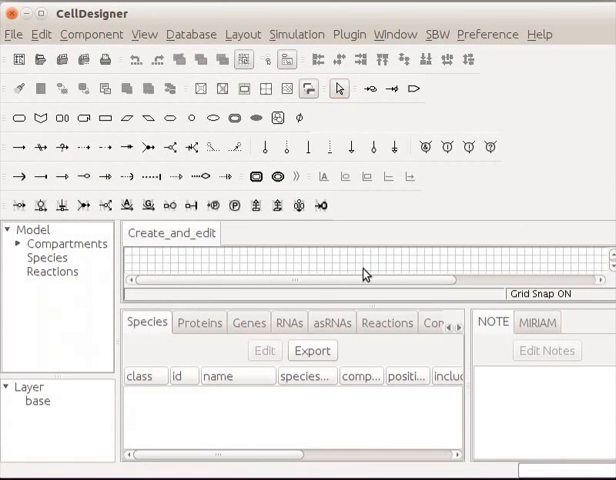
pyautogui.moveTo(392, 274)
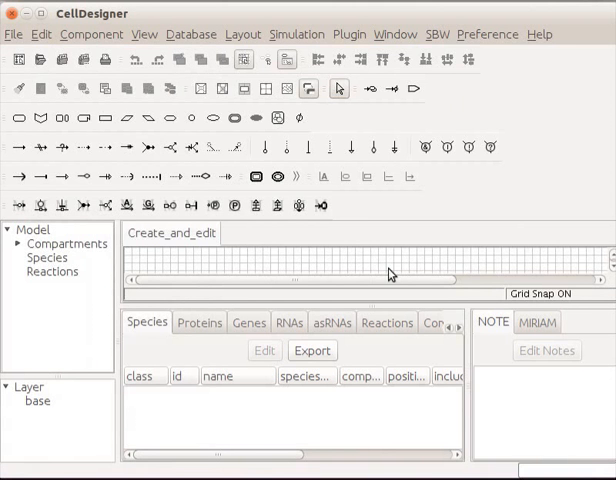
pyautogui.moveTo(382, 276)
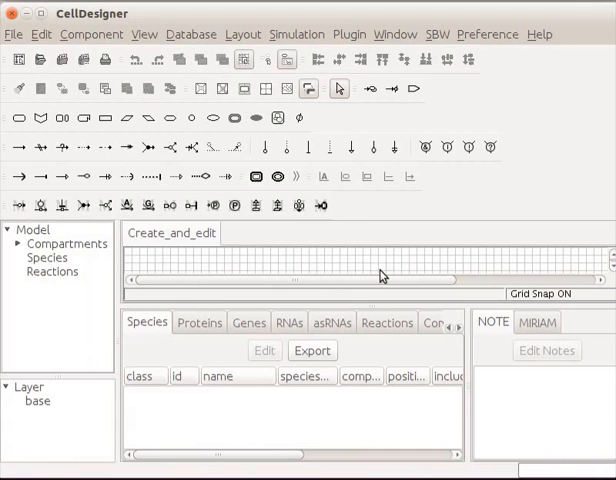
pyautogui.moveTo(148, 34)
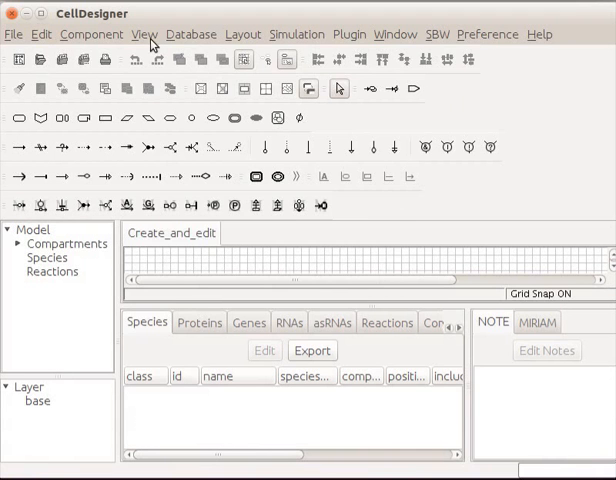
# Step: Set the list panel display to Right via View > List
pyautogui.click(144, 34)
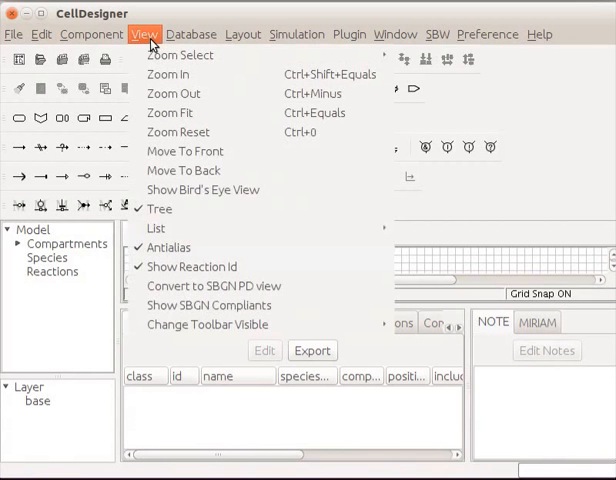
pyautogui.moveTo(156, 228)
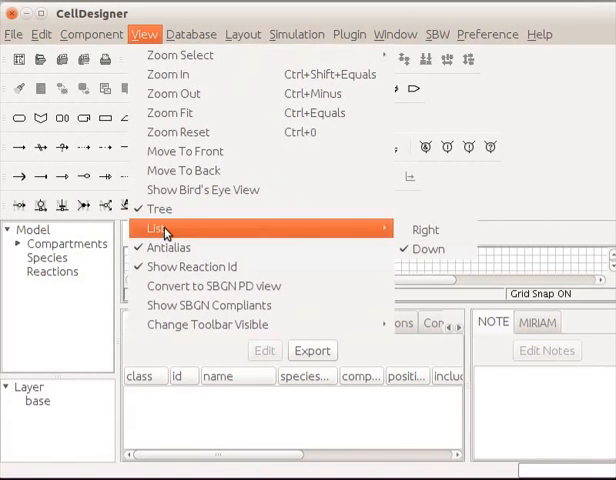
pyautogui.moveTo(424, 230)
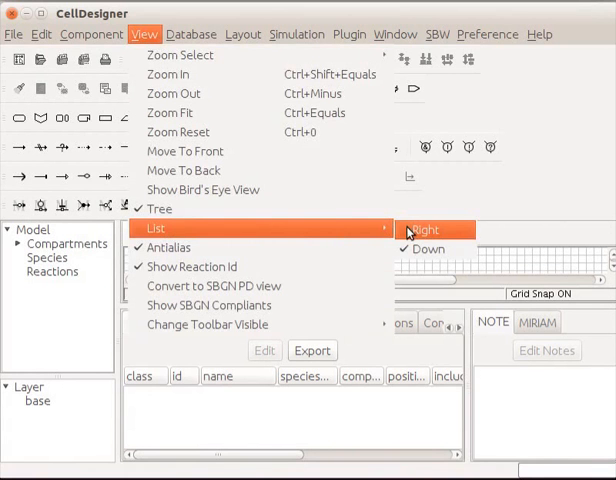
pyautogui.click(424, 228)
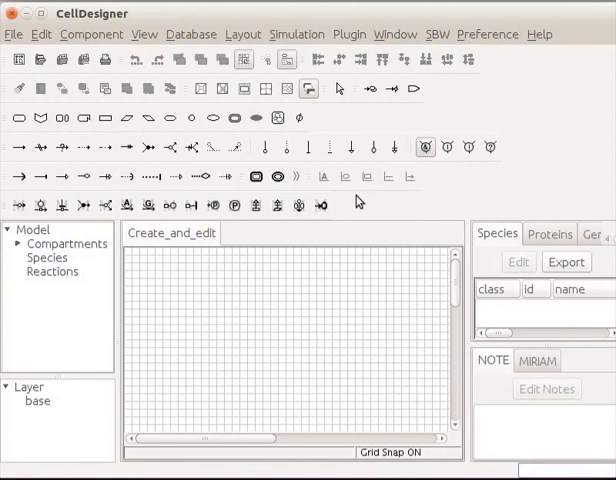
pyautogui.moveTo(128, 42)
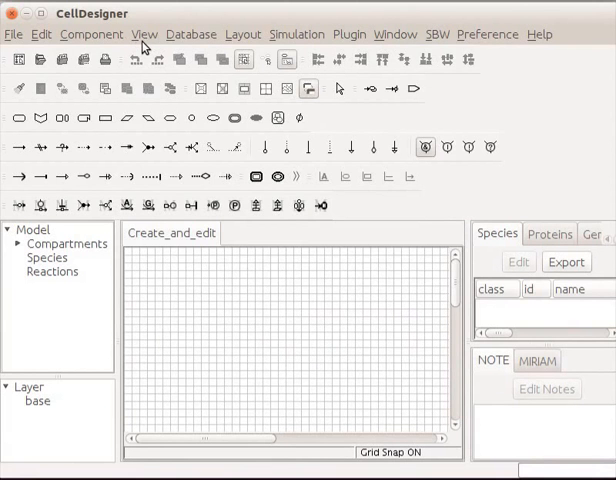
pyautogui.click(144, 34)
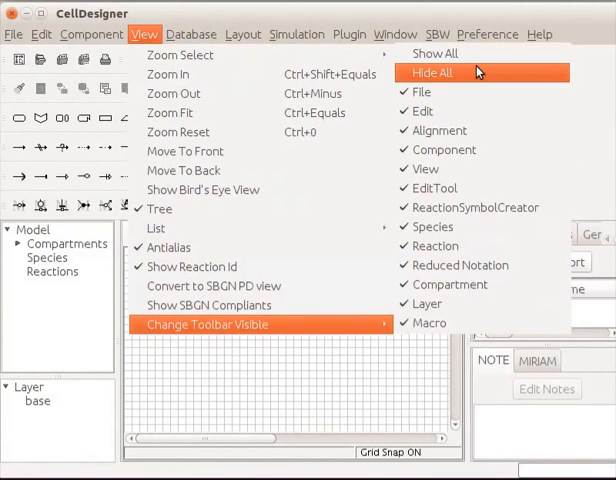
pyautogui.click(432, 72)
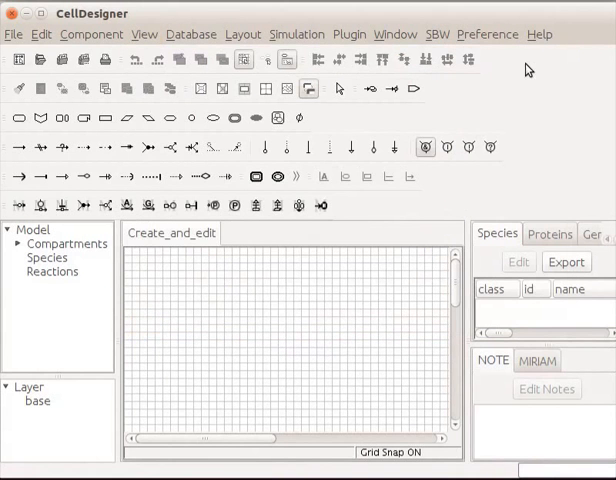
pyautogui.moveTo(512, 168)
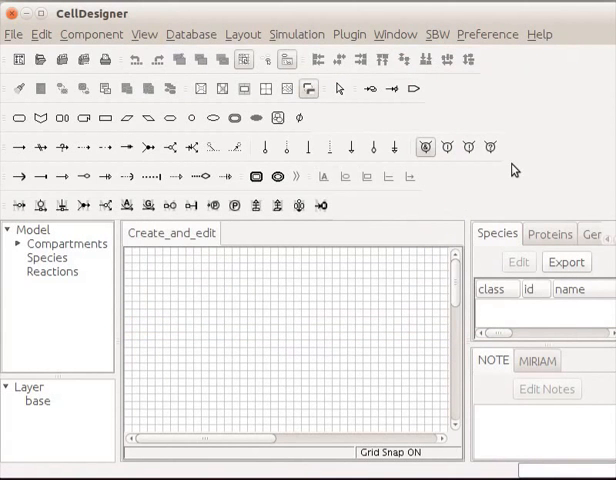
pyautogui.moveTo(510, 204)
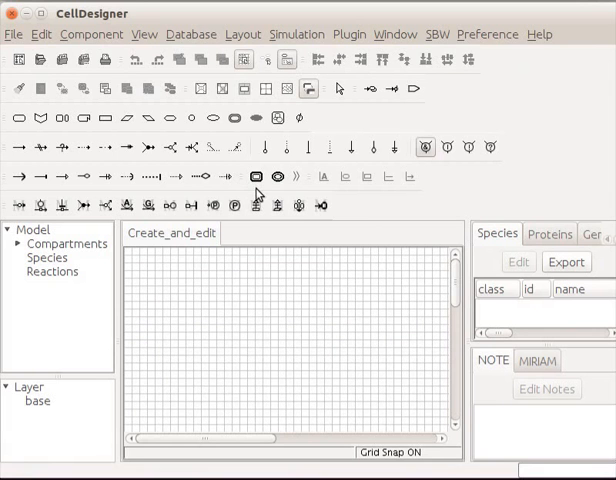
# Step: Drag a rounded compartment on the canvas and name it Cell
pyautogui.click(256, 176)
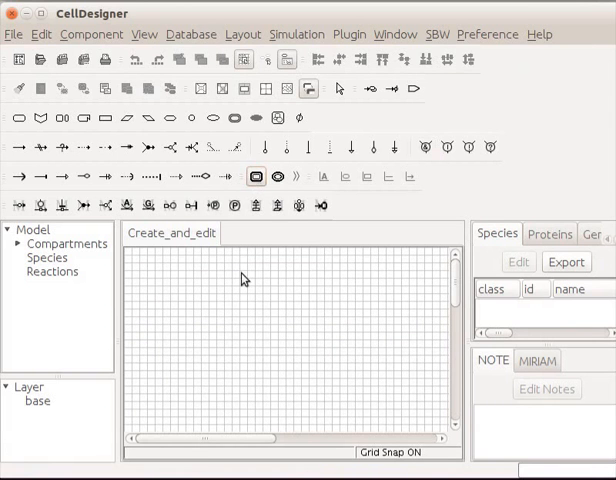
pyautogui.moveTo(184, 292)
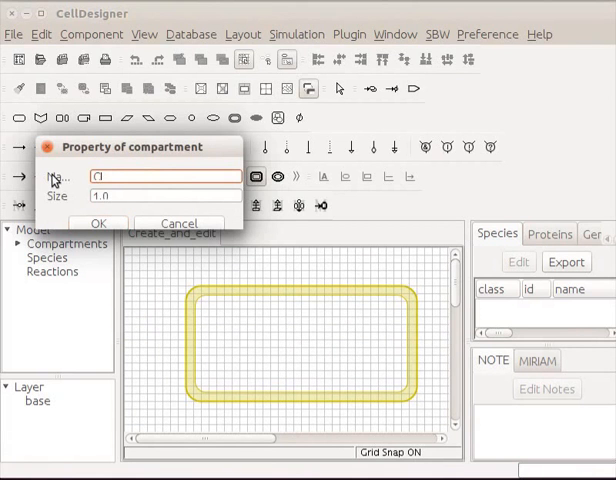
pyautogui.write('Cell')
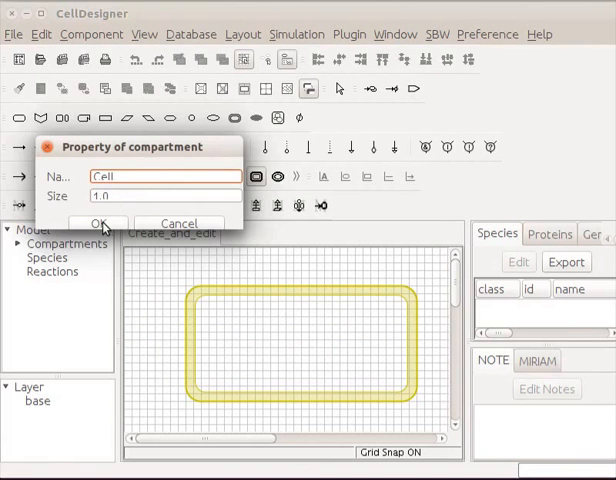
pyautogui.click(100, 222)
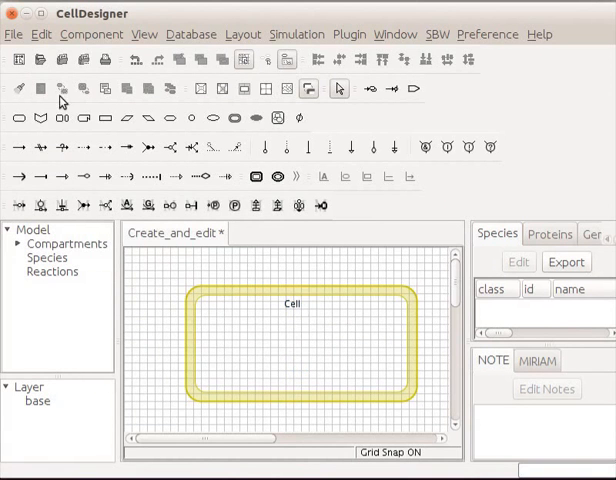
# Step: Save the model as Create_and_edit.xml in the Desktop folder via Save As
pyautogui.click(14, 34)
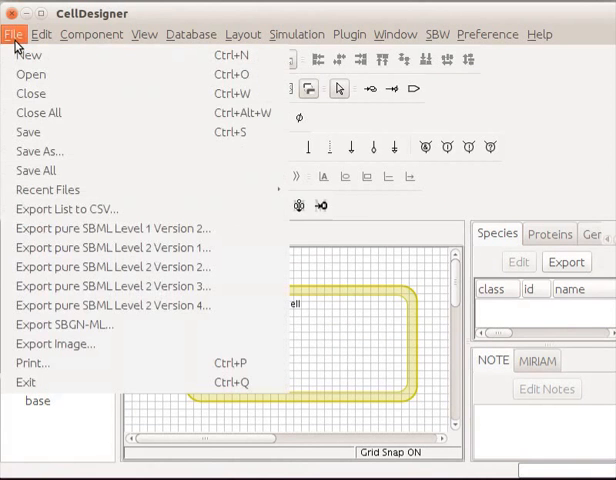
pyautogui.moveTo(40, 152)
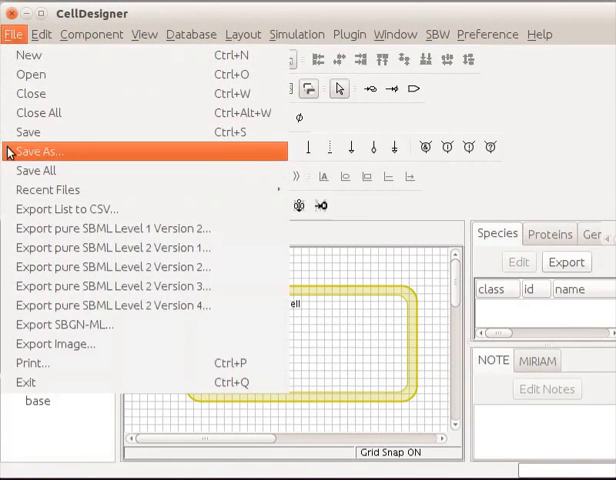
pyautogui.click(40, 152)
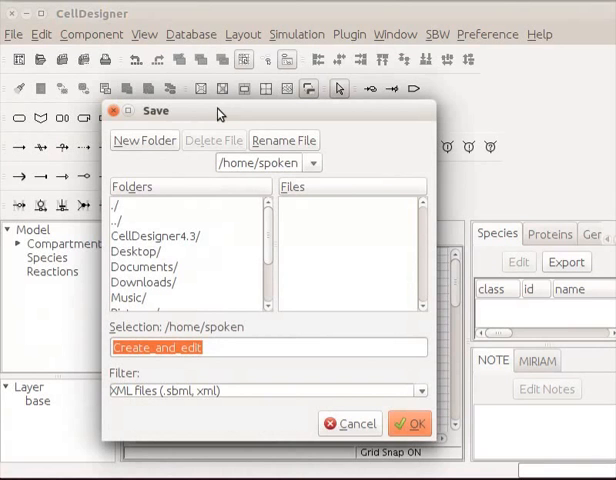
pyautogui.moveTo(144, 252)
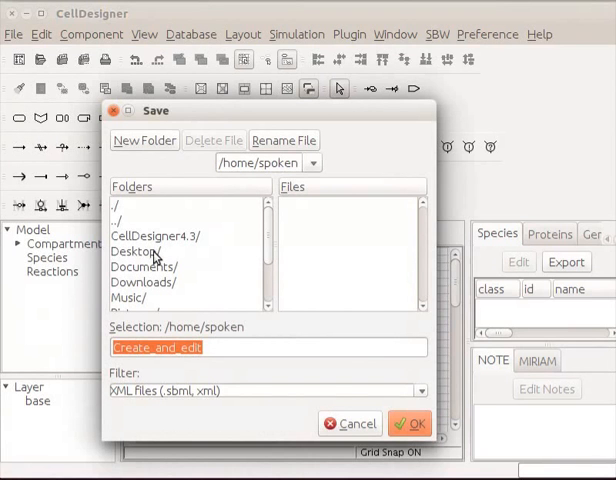
pyautogui.click(144, 252)
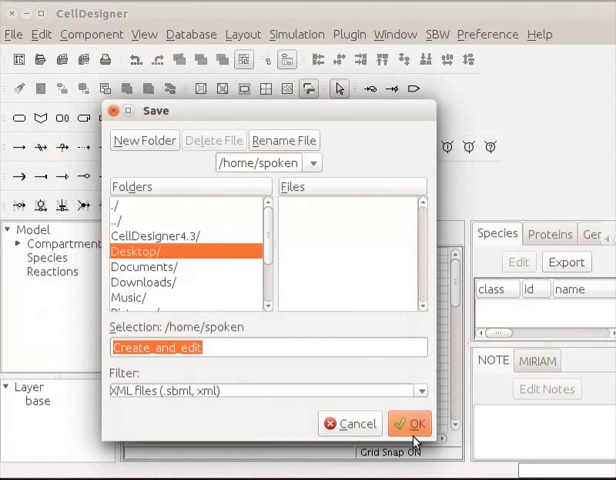
pyautogui.doubleClick(140, 252)
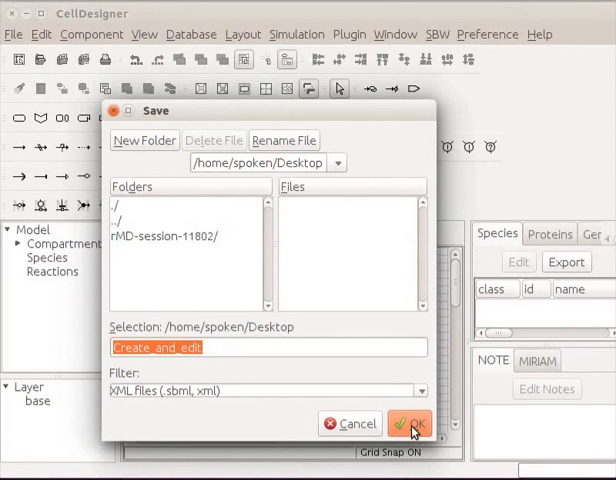
pyautogui.click(412, 422)
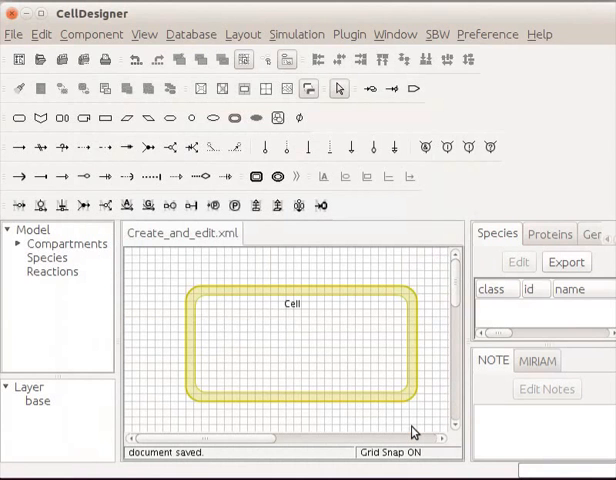
pyautogui.moveTo(400, 426)
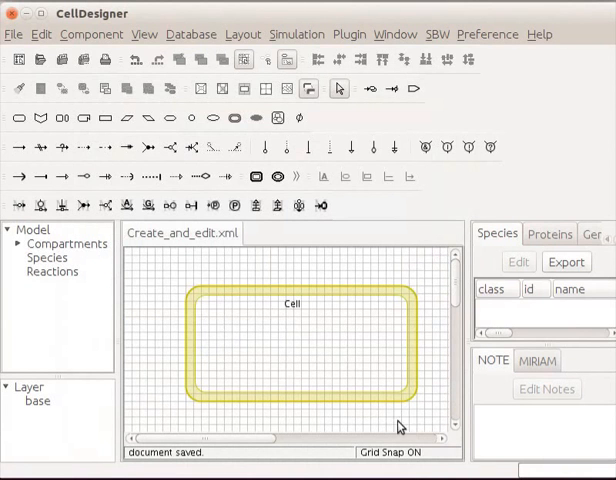
pyautogui.click(14, 36)
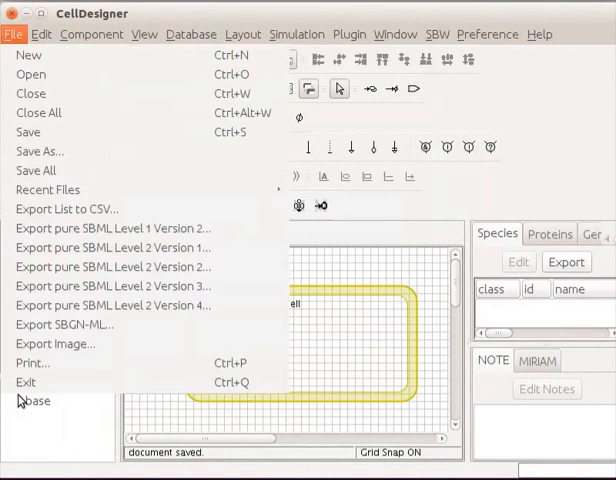